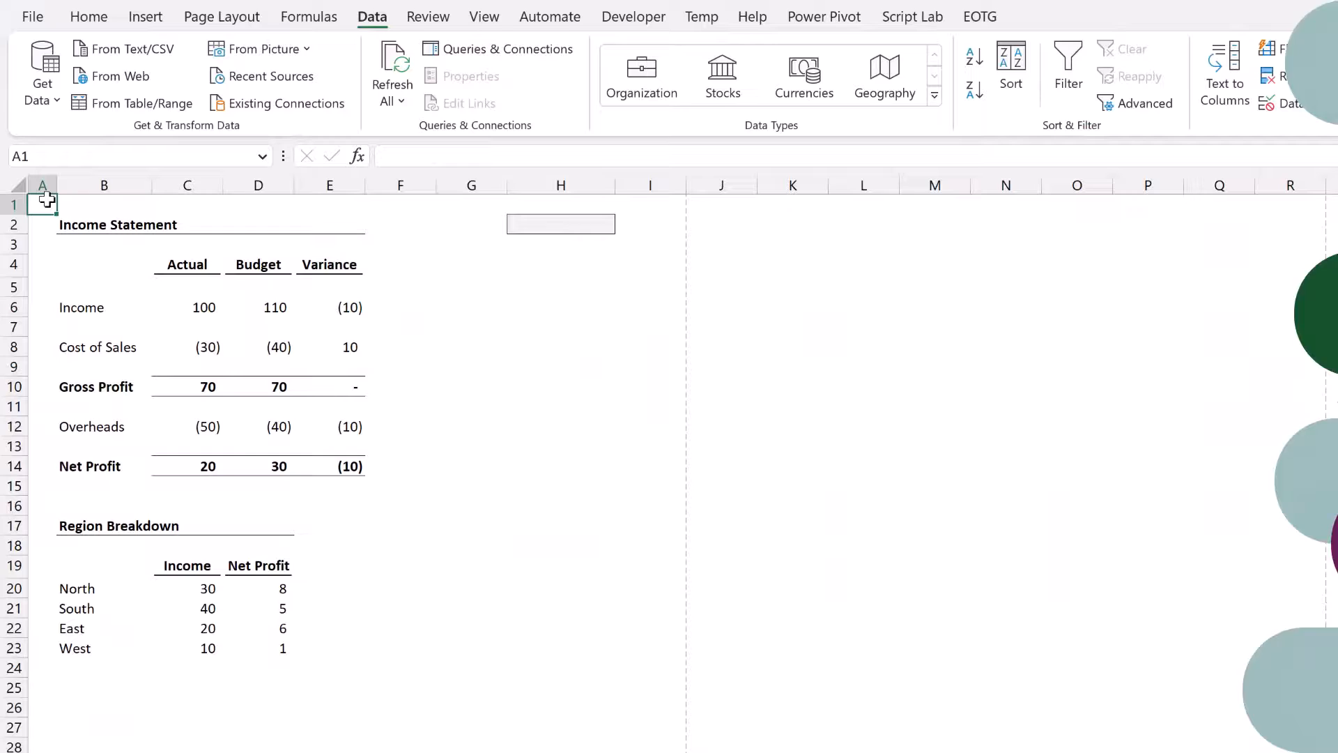
- Add a Data Validation list to H2 with source 'Summary,Full'
drag(42, 203, 105, 223)
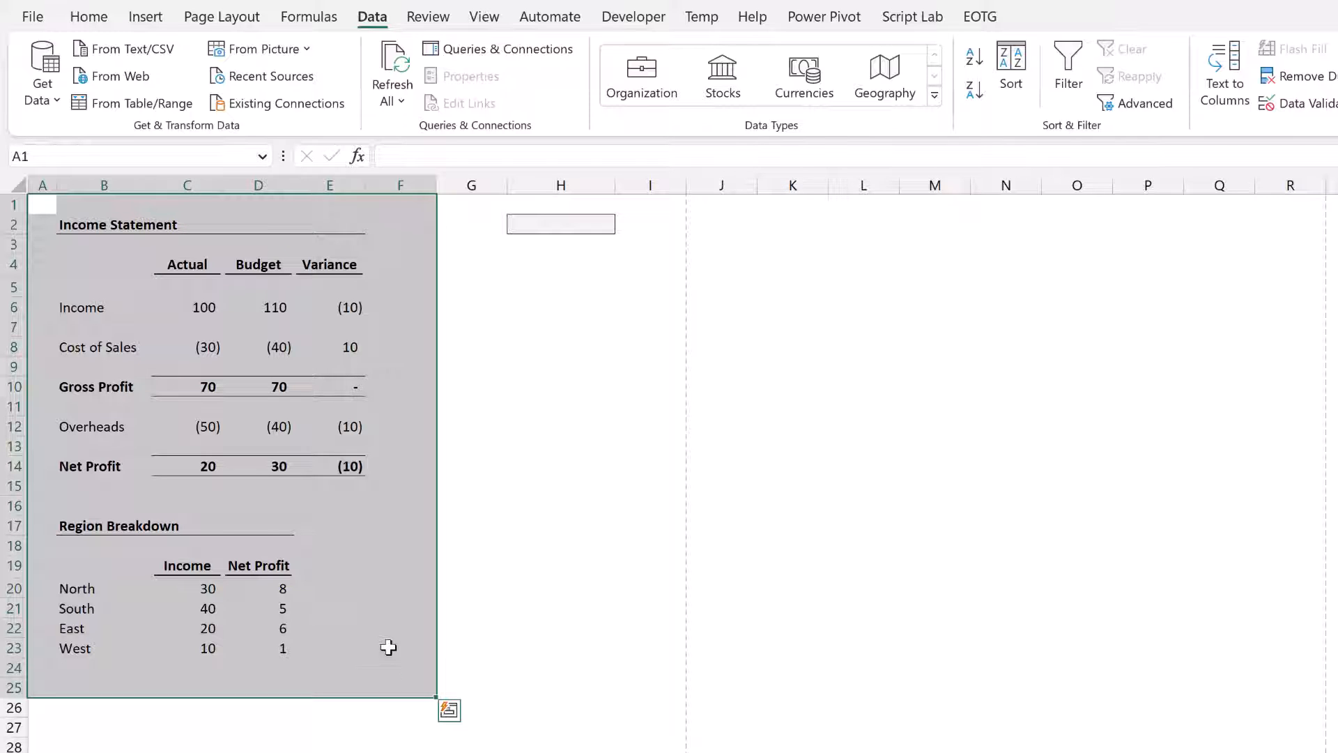
mouse_move(546, 226)
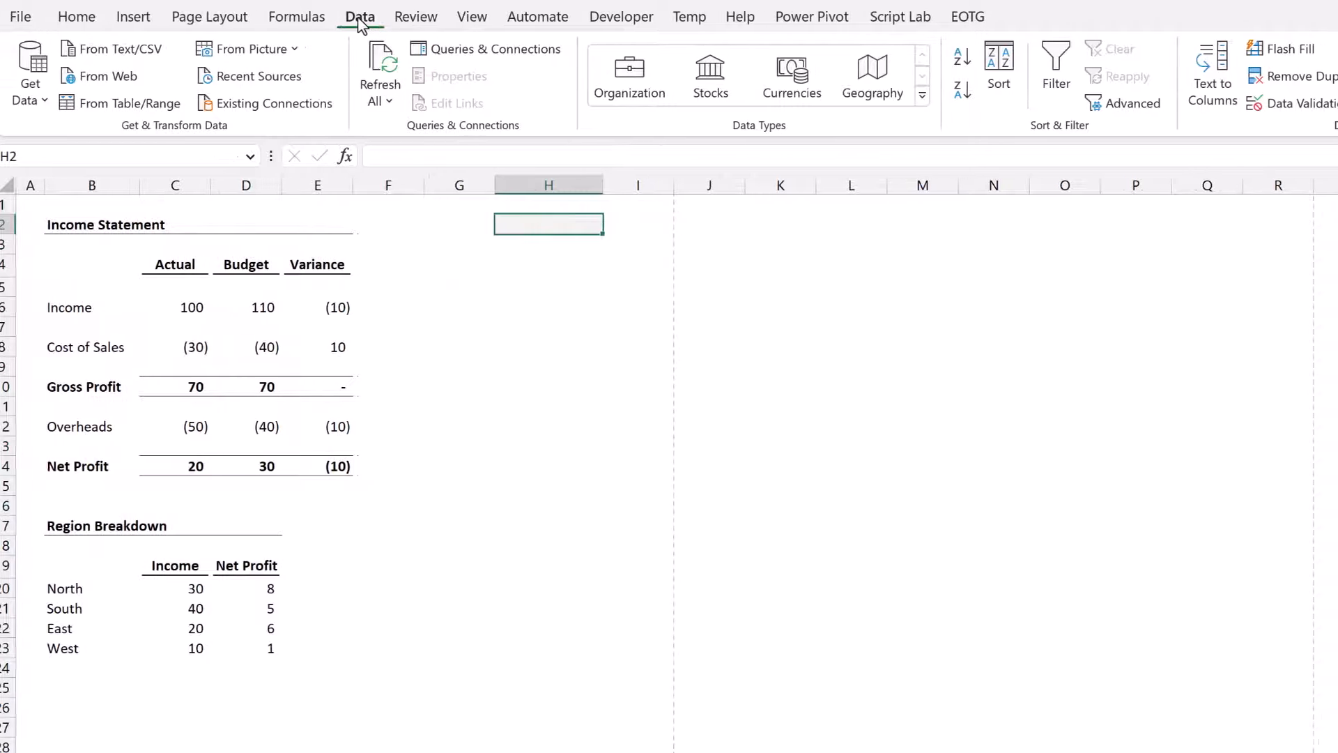
scroll(right, 3)
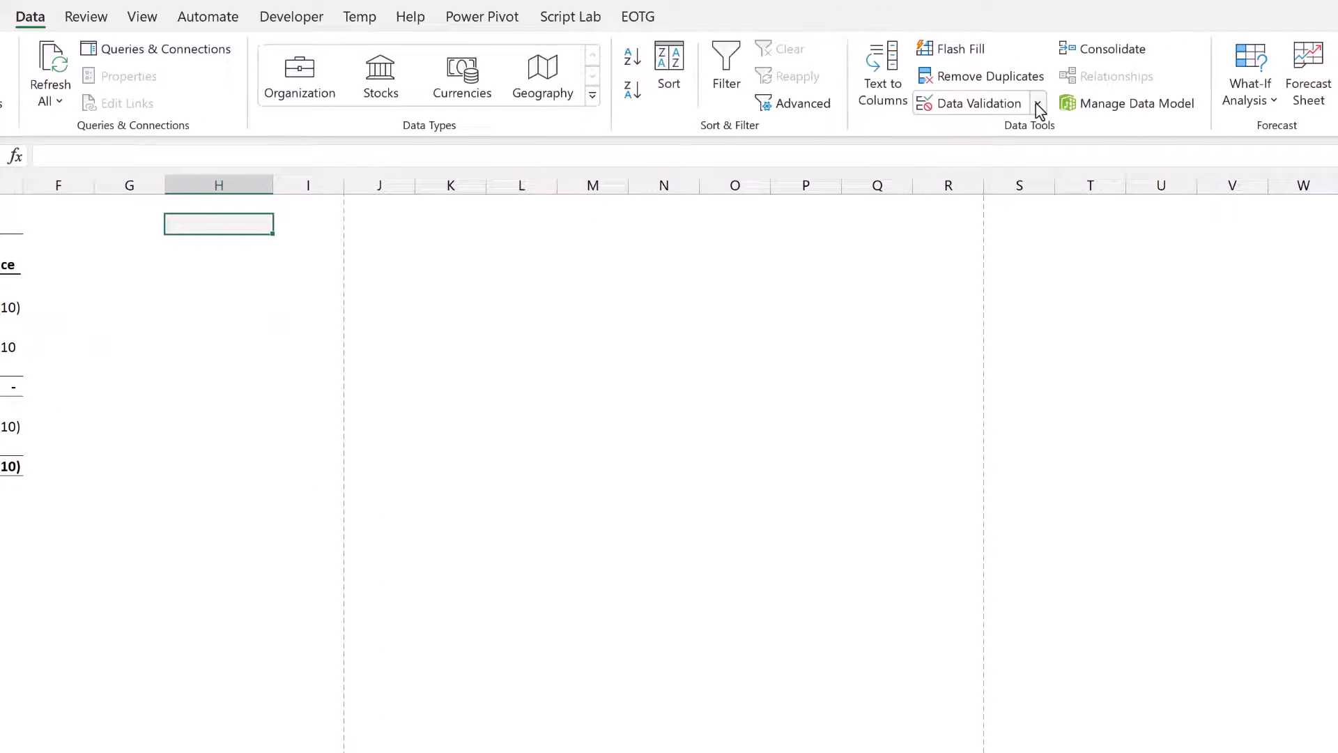
click(973, 103)
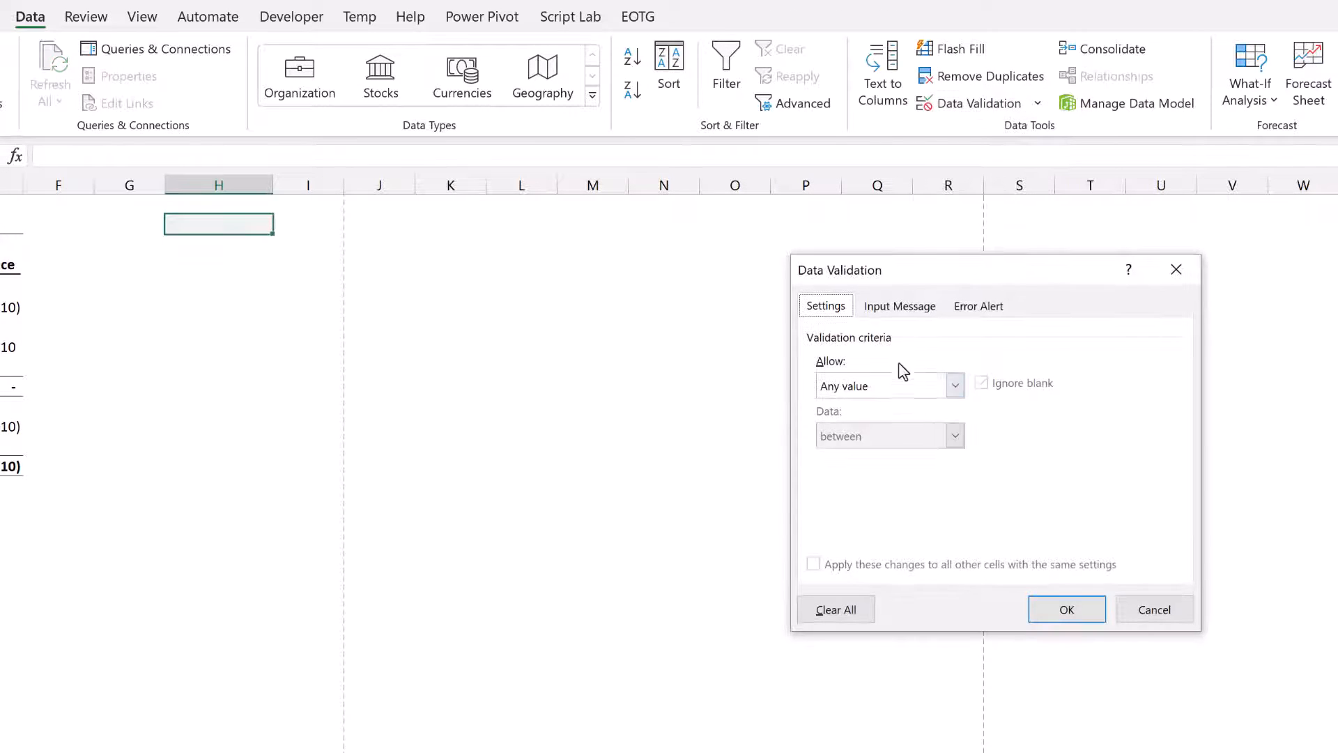
click(954, 386)
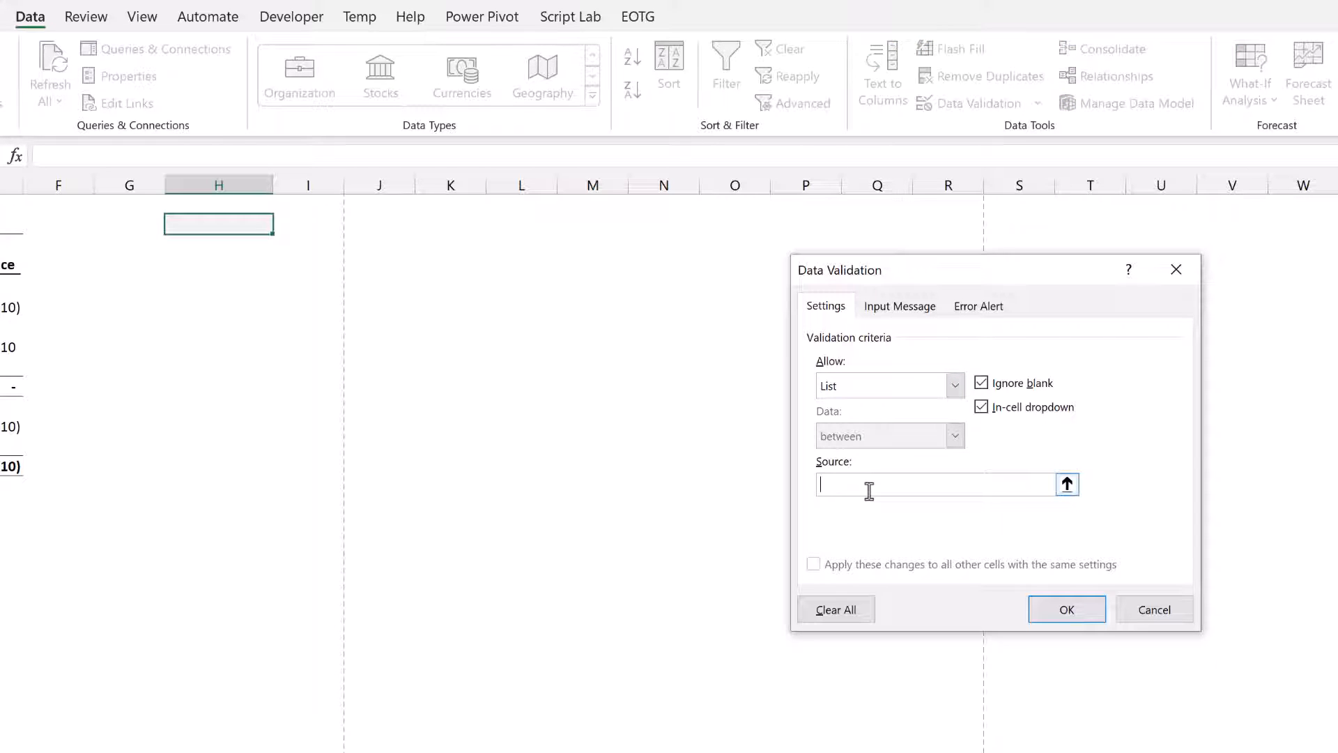
text(Summary,)
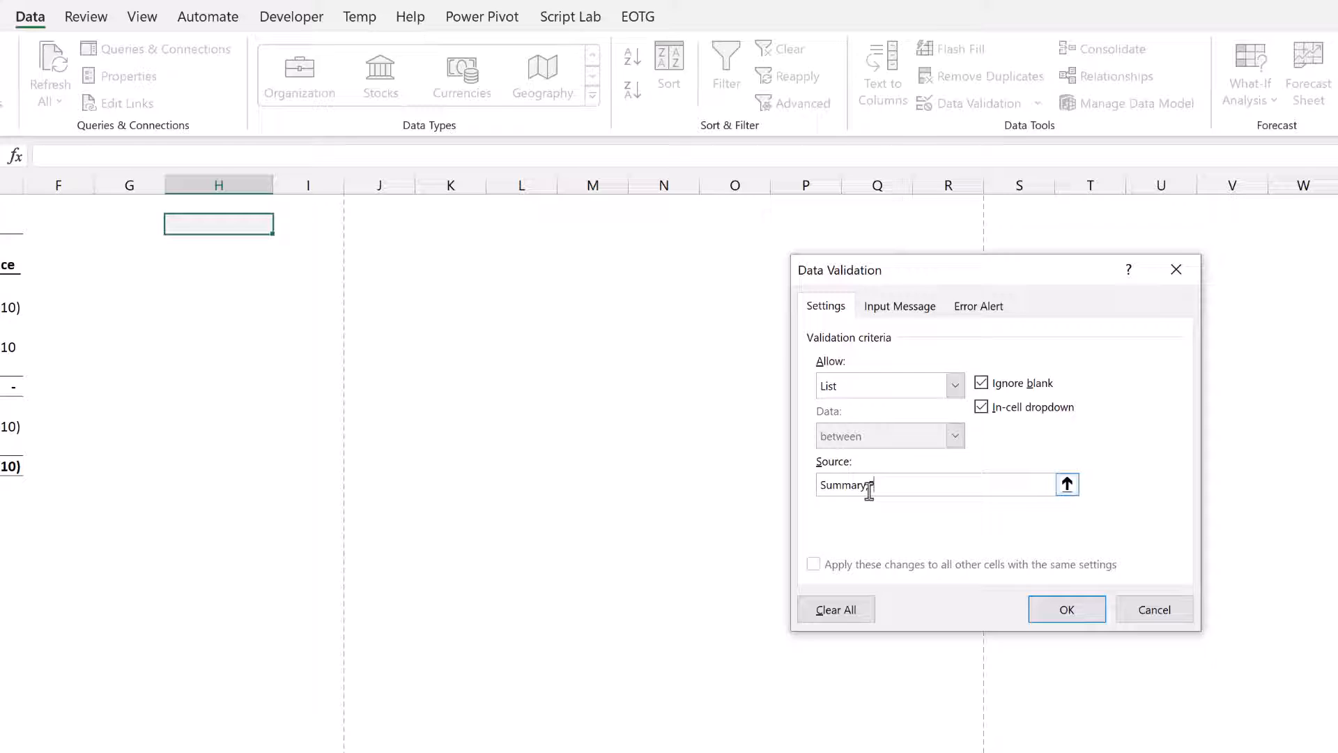
text(Full)
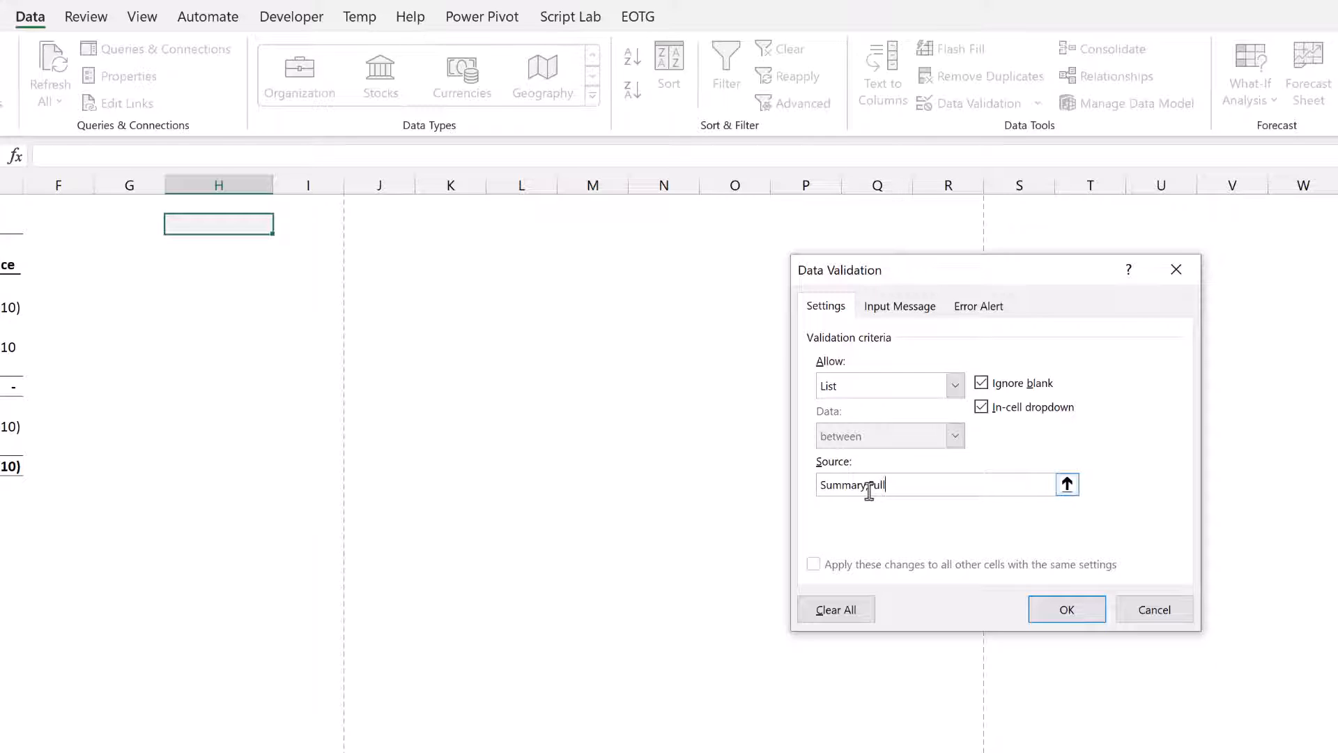
click(1066, 609)
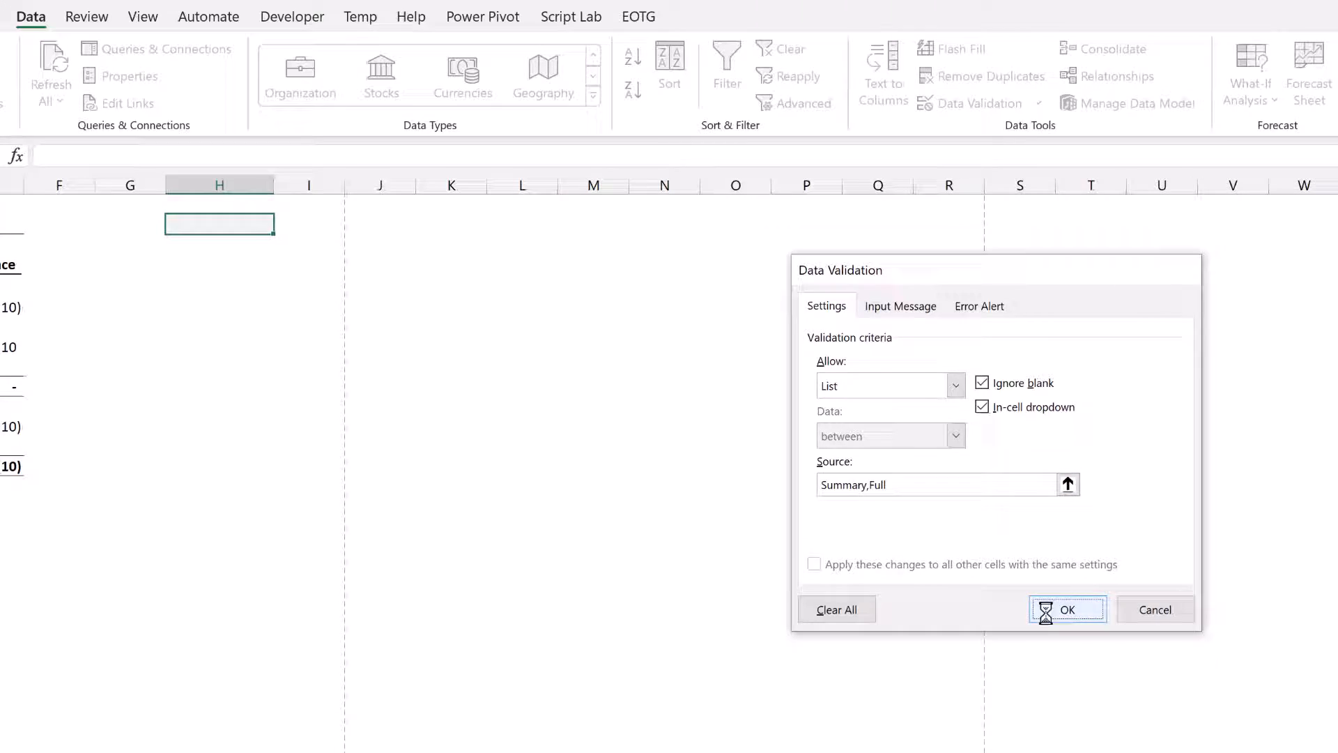
click(1066, 609)
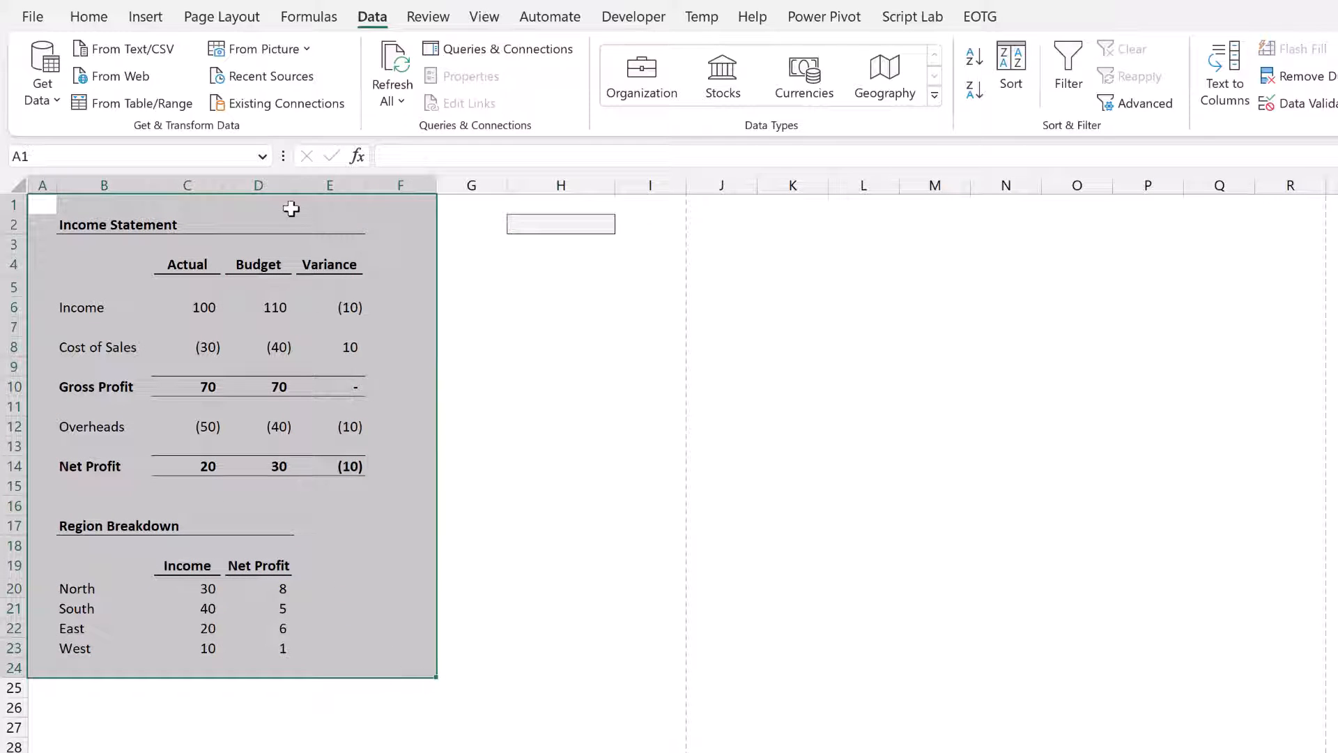
- Set A1:F24 as the Print Area, then enter Summary in H2
click(222, 16)
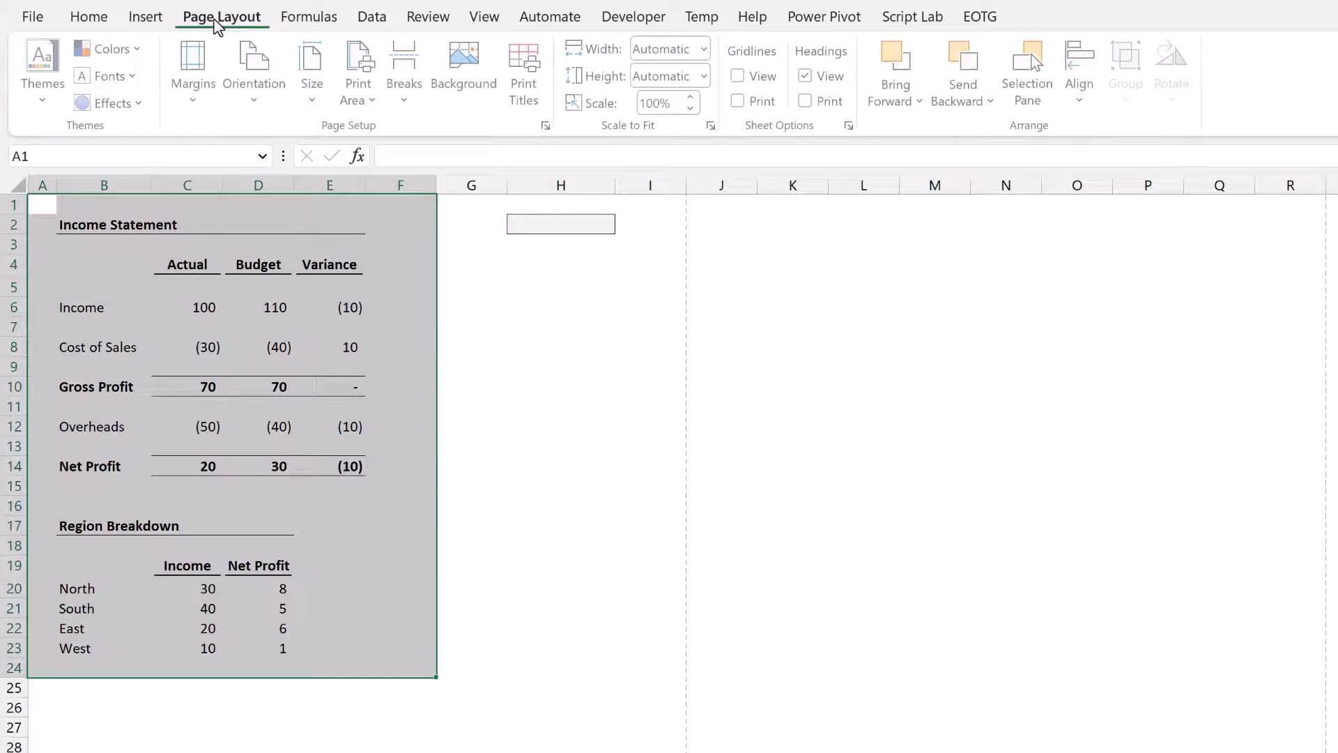
click(358, 72)
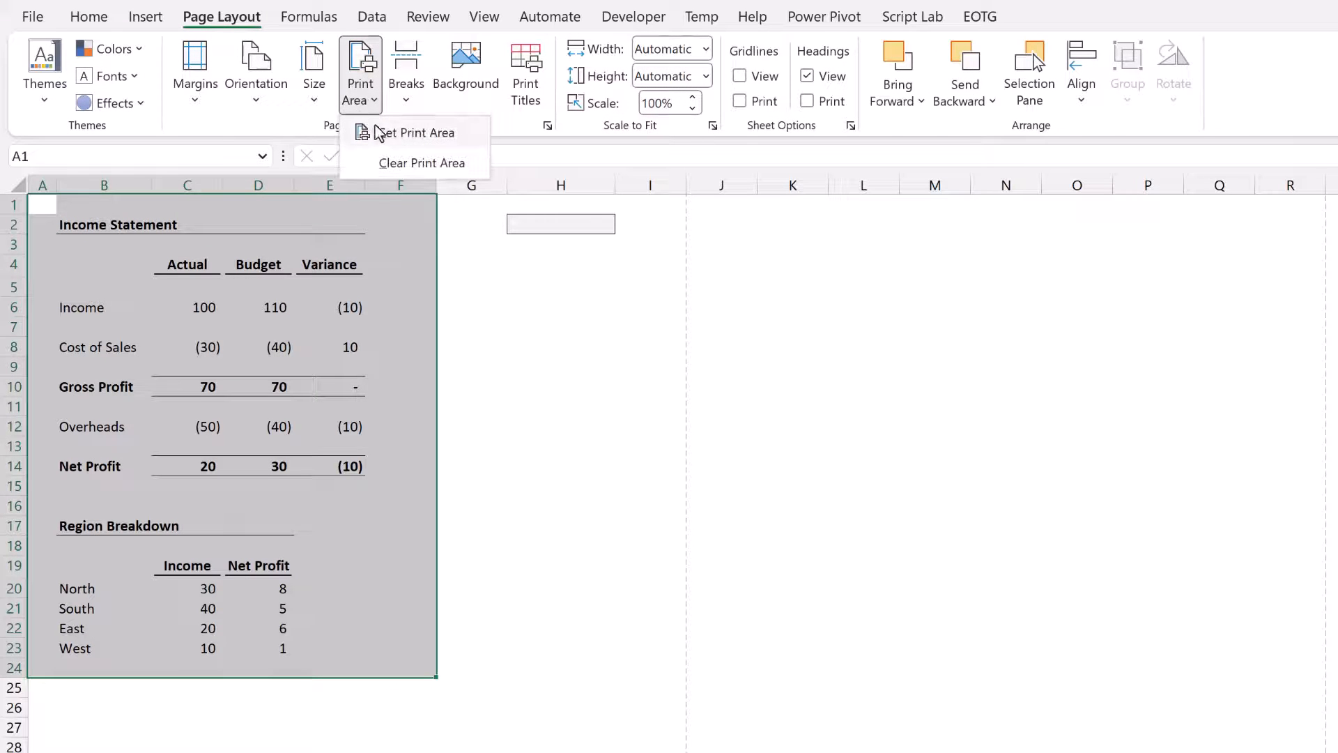
click(417, 133)
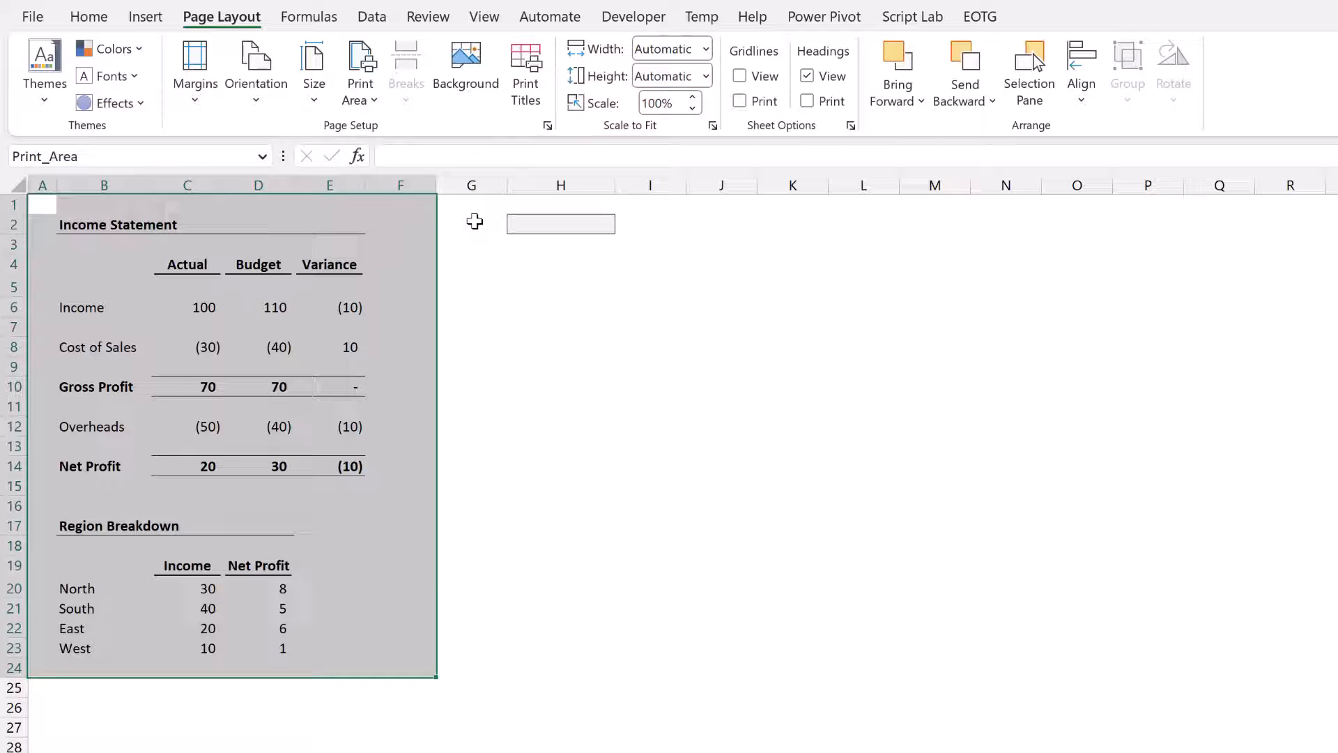
click(470, 223)
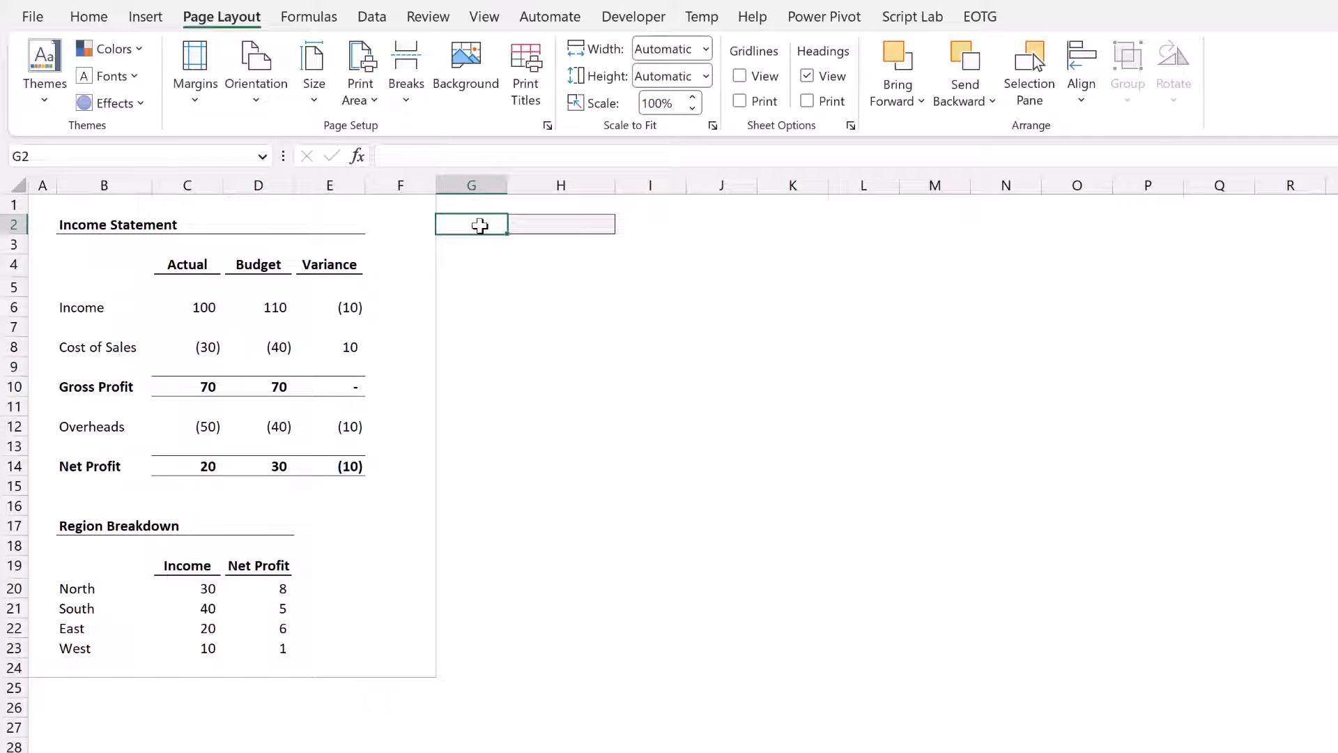
click(561, 224)
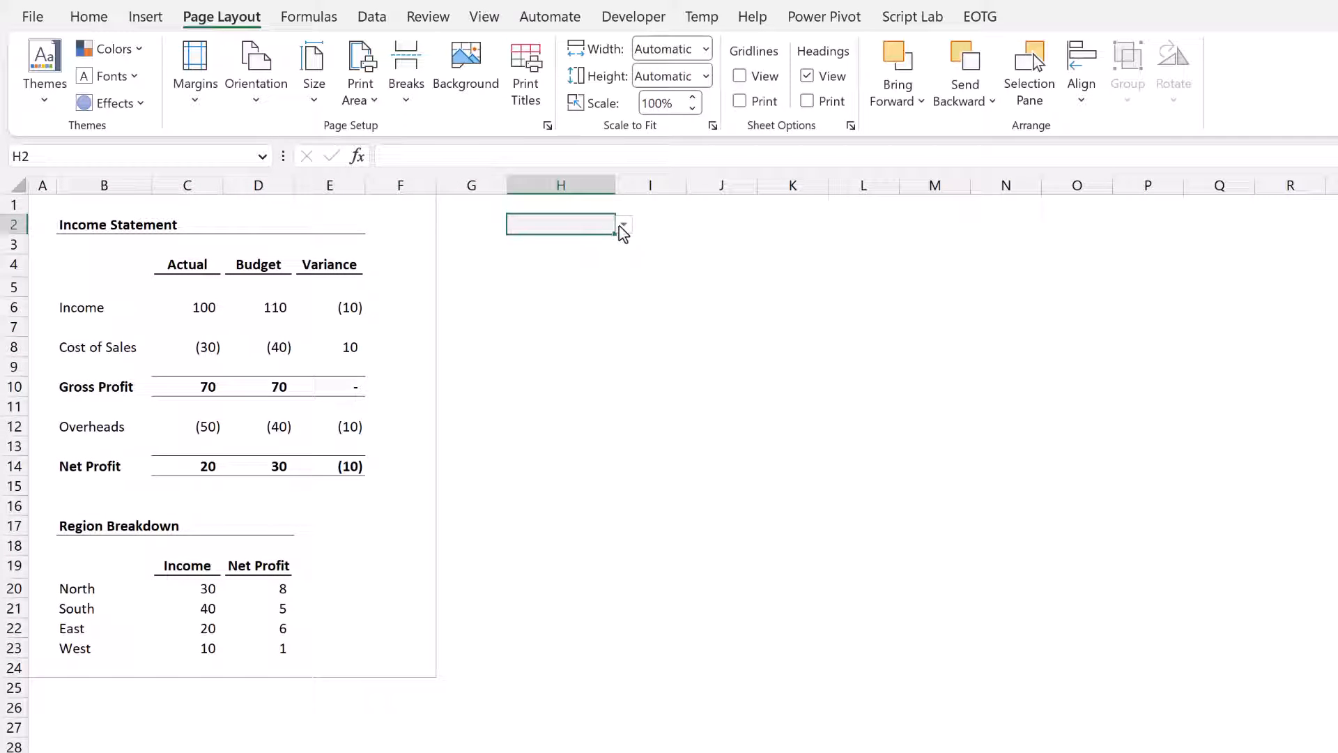
text(Summary)
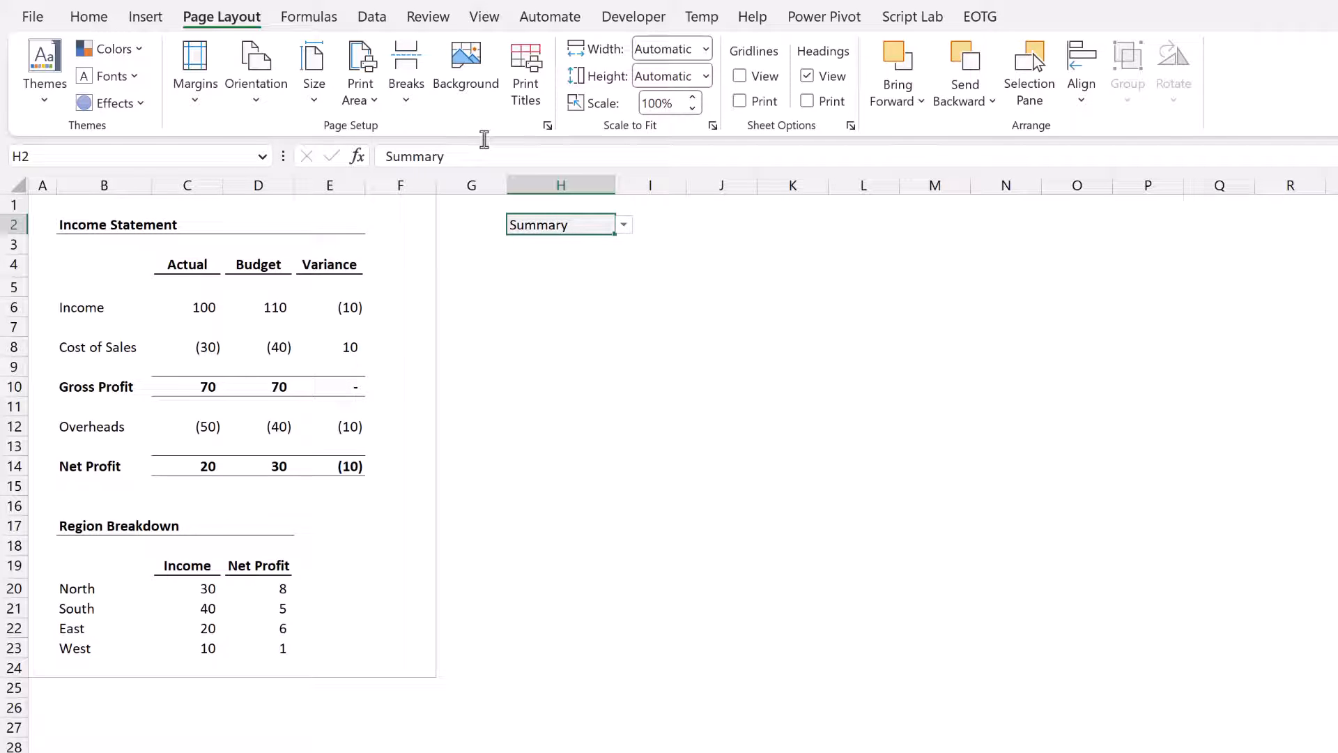
- Redefine Print_Area as =SWITCH($H$2,"Summary",$A$1:$F$15,"Full",$A$1:$F$24) in Name Manager
click(309, 17)
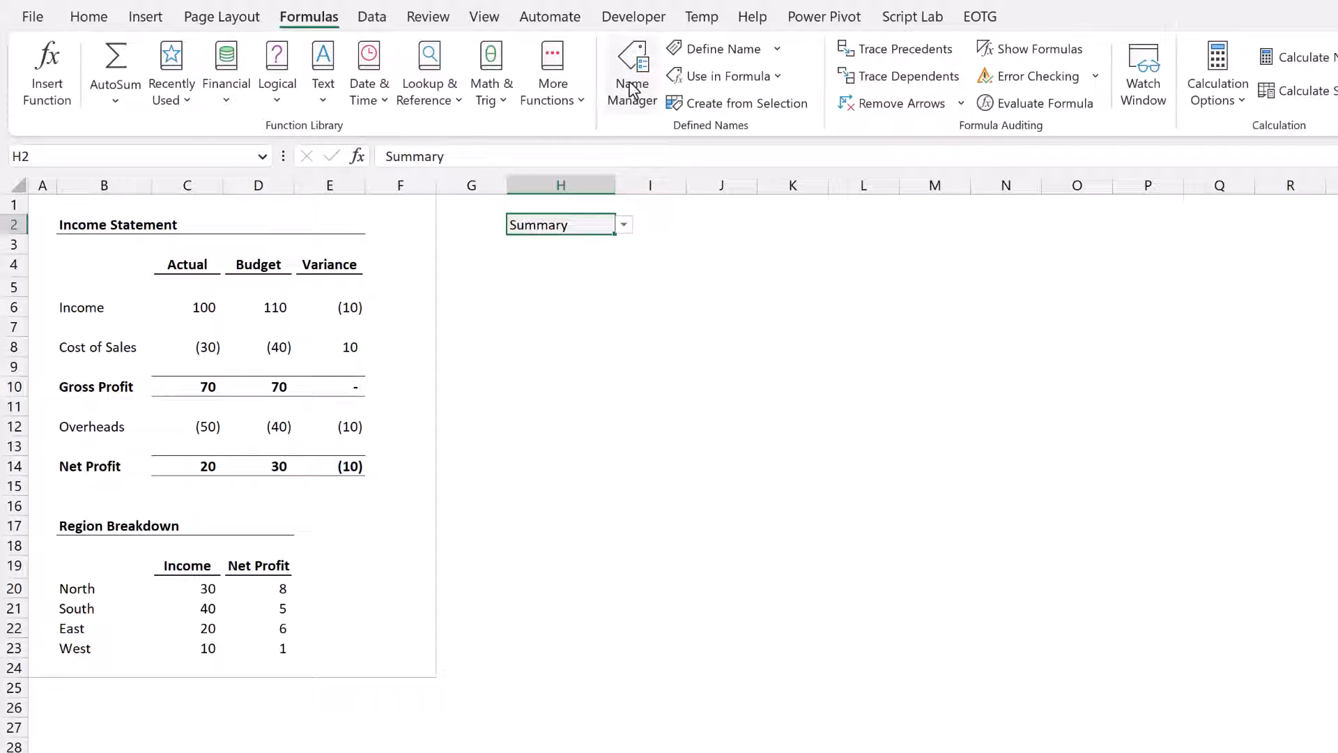
click(632, 72)
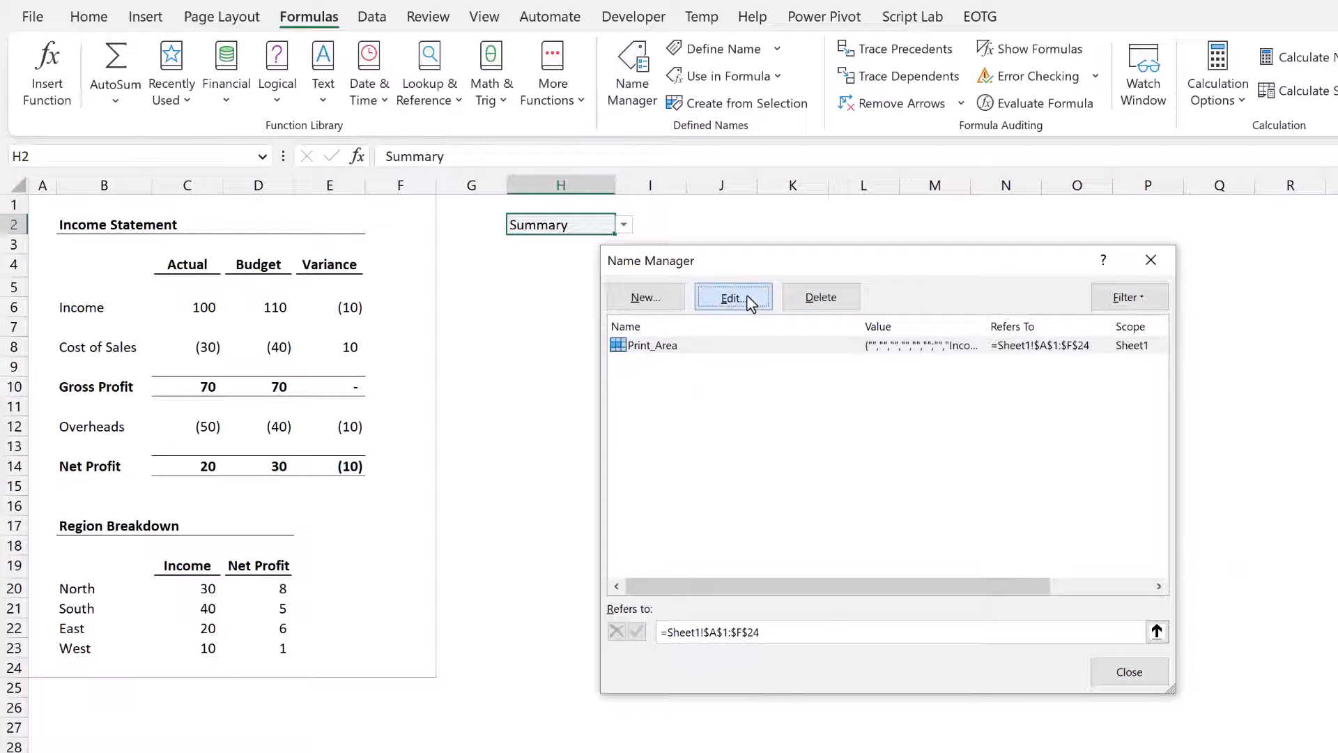
click(732, 297)
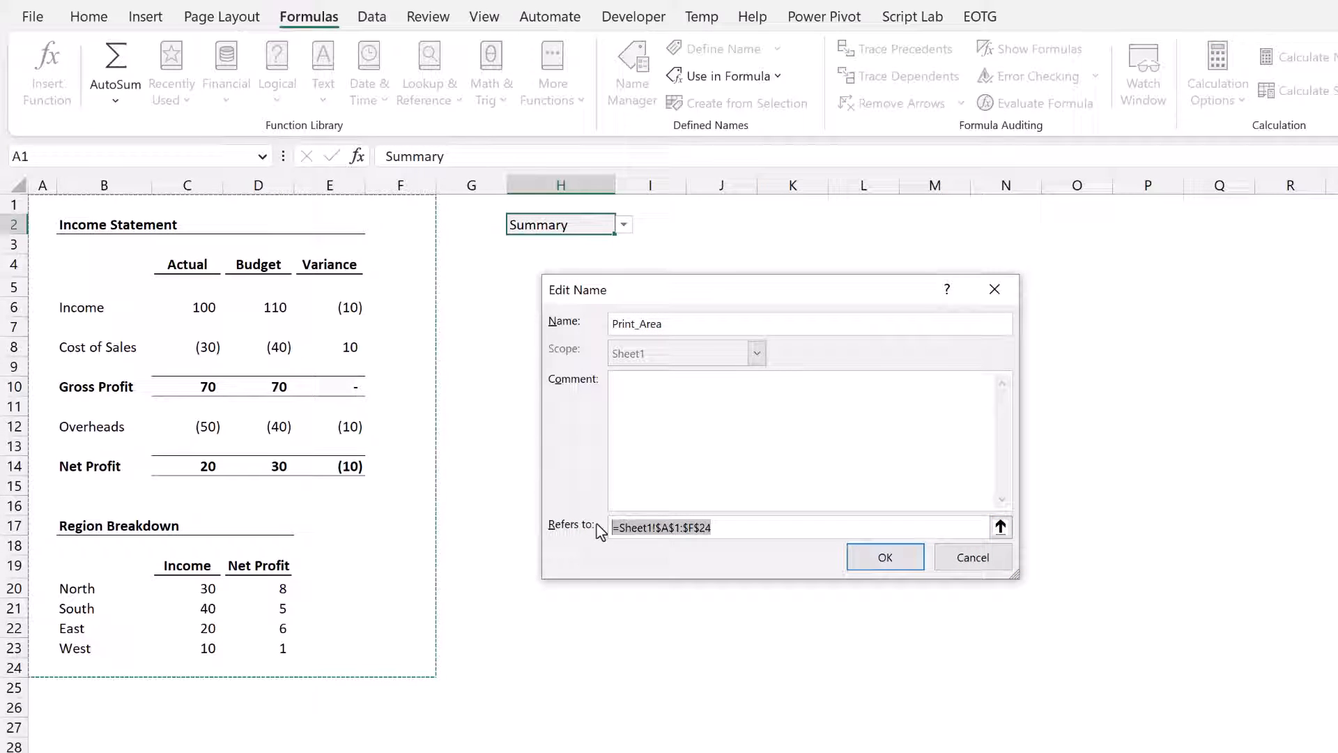
text(=SWITCH)
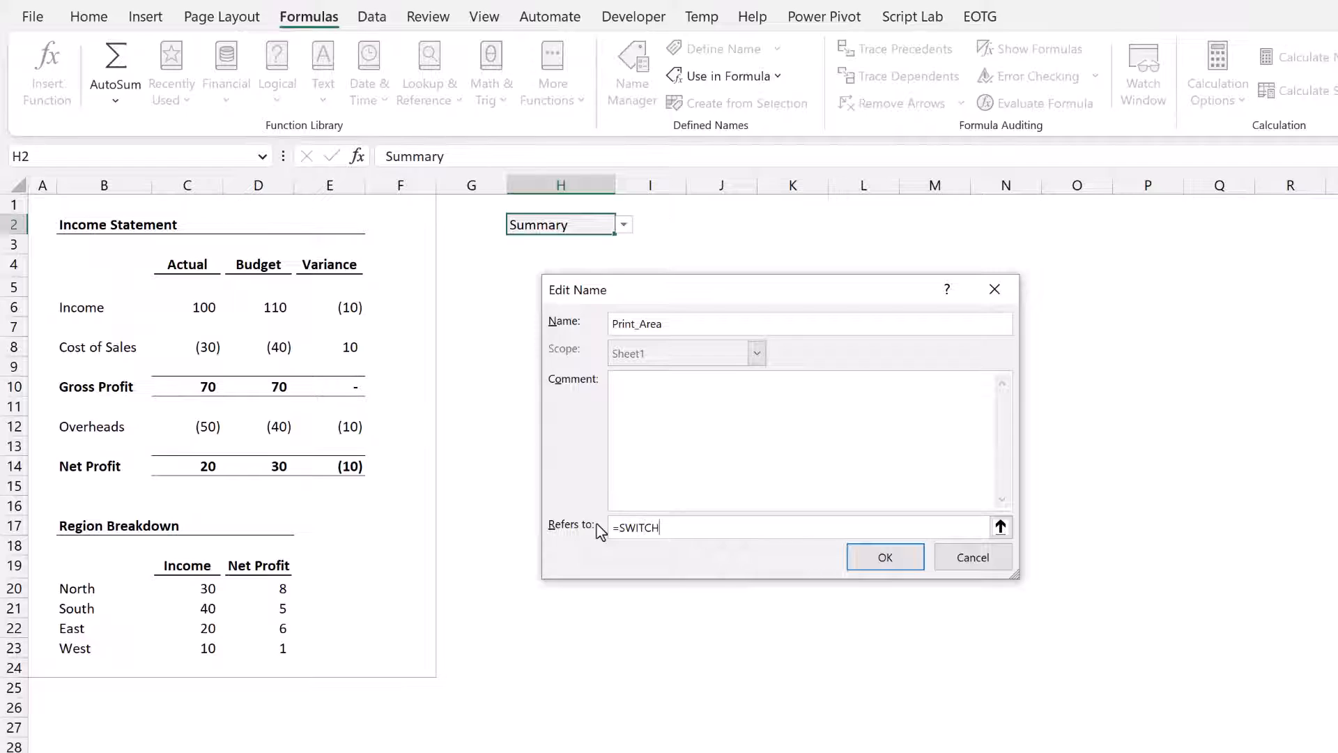
click(558, 223)
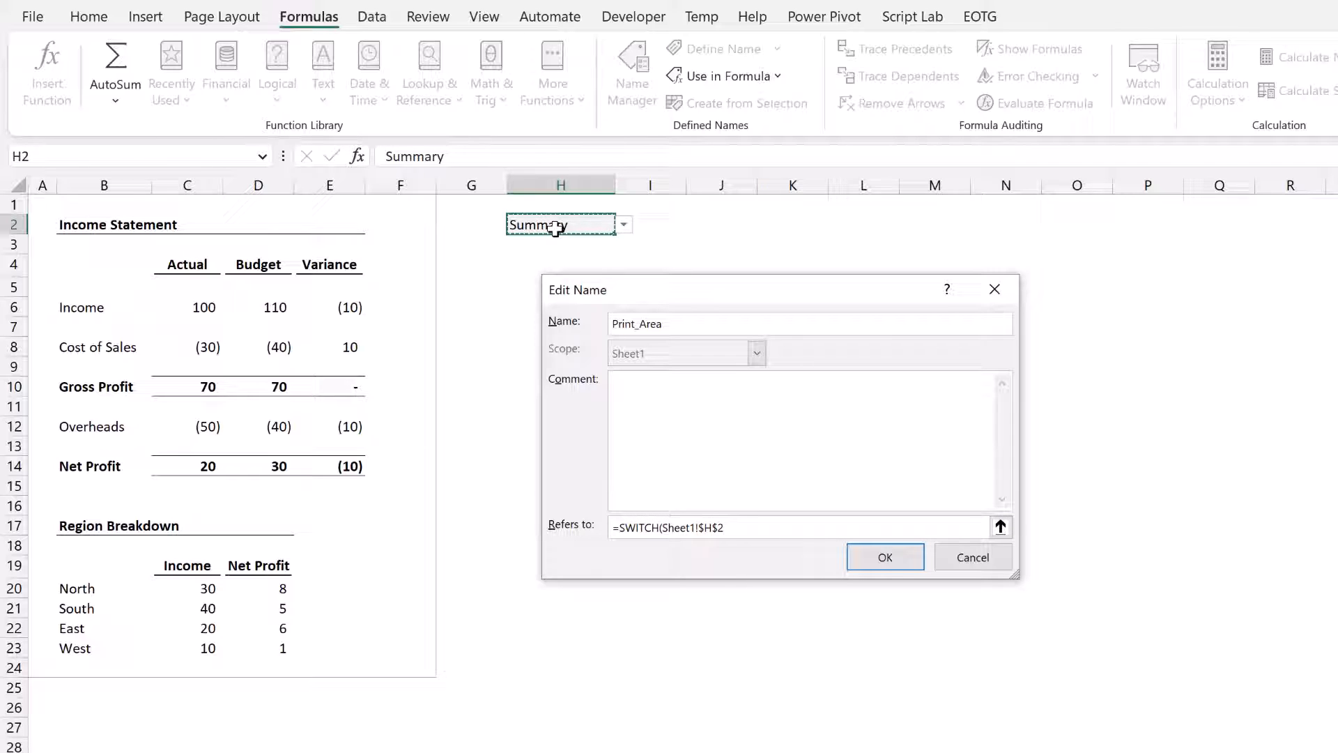
text(,"Su)
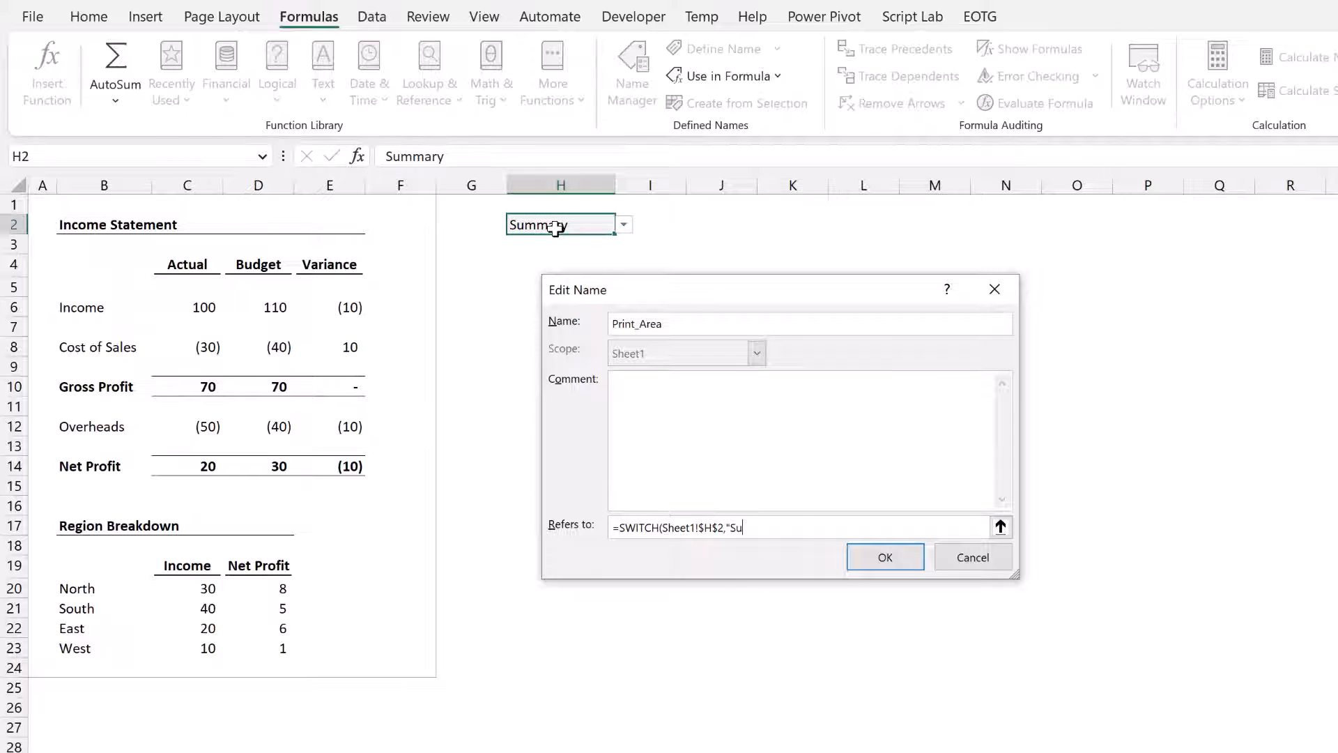
text(mmary",Sheet1!$A$1:$F$15)
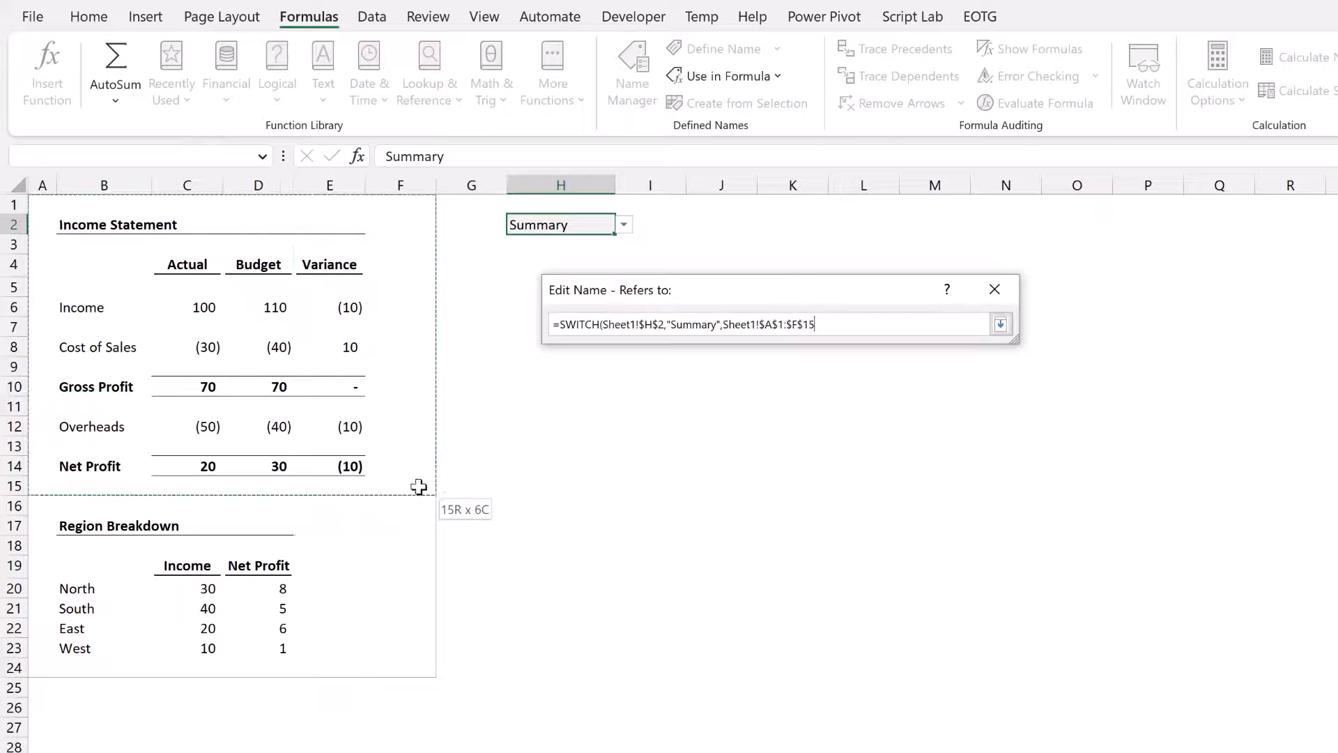
click(1001, 323)
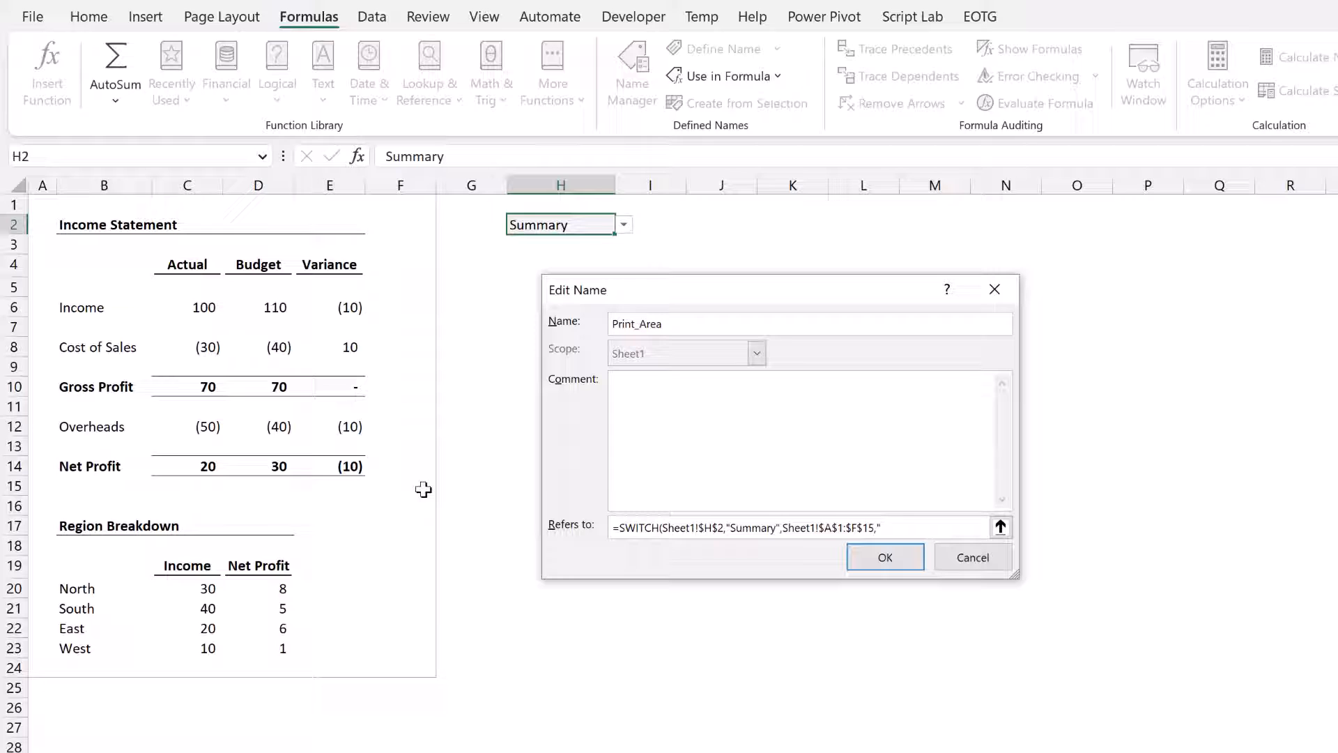
text("Full",Sheet1!$A$1:$F$24)
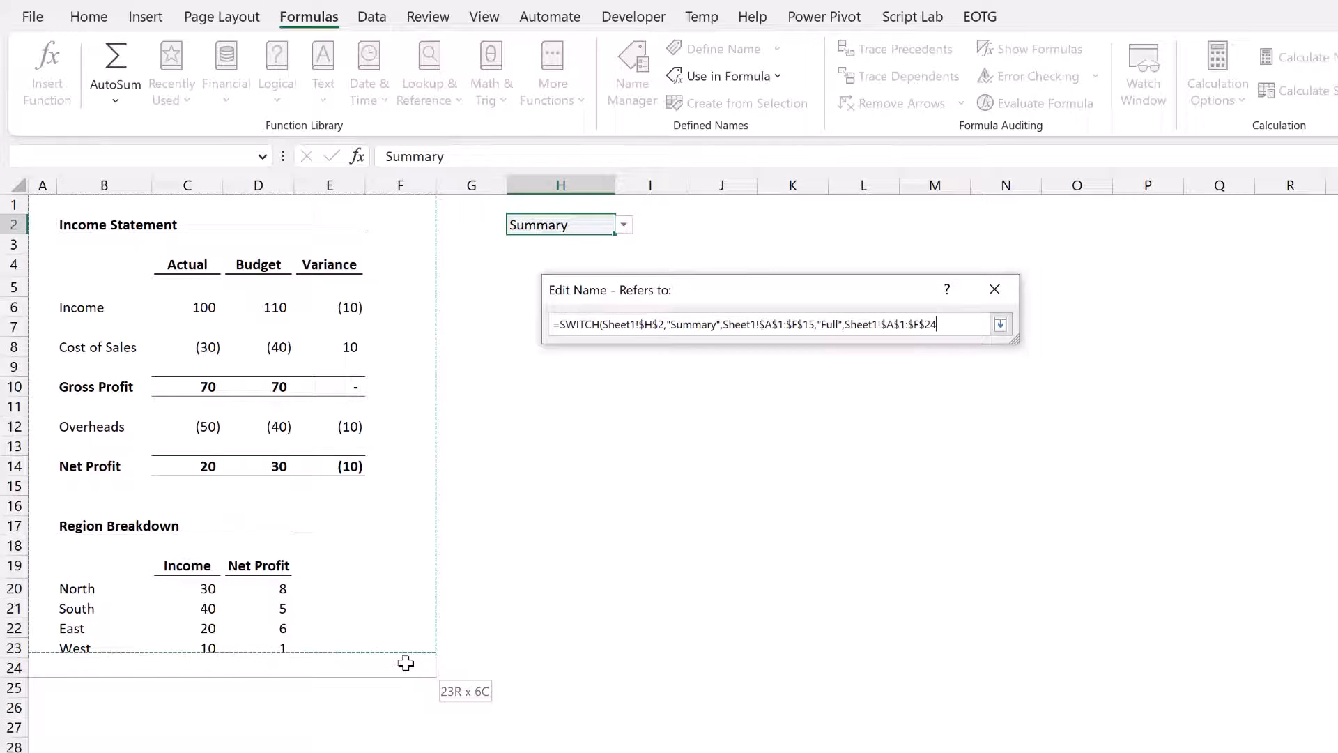
click(1000, 324)
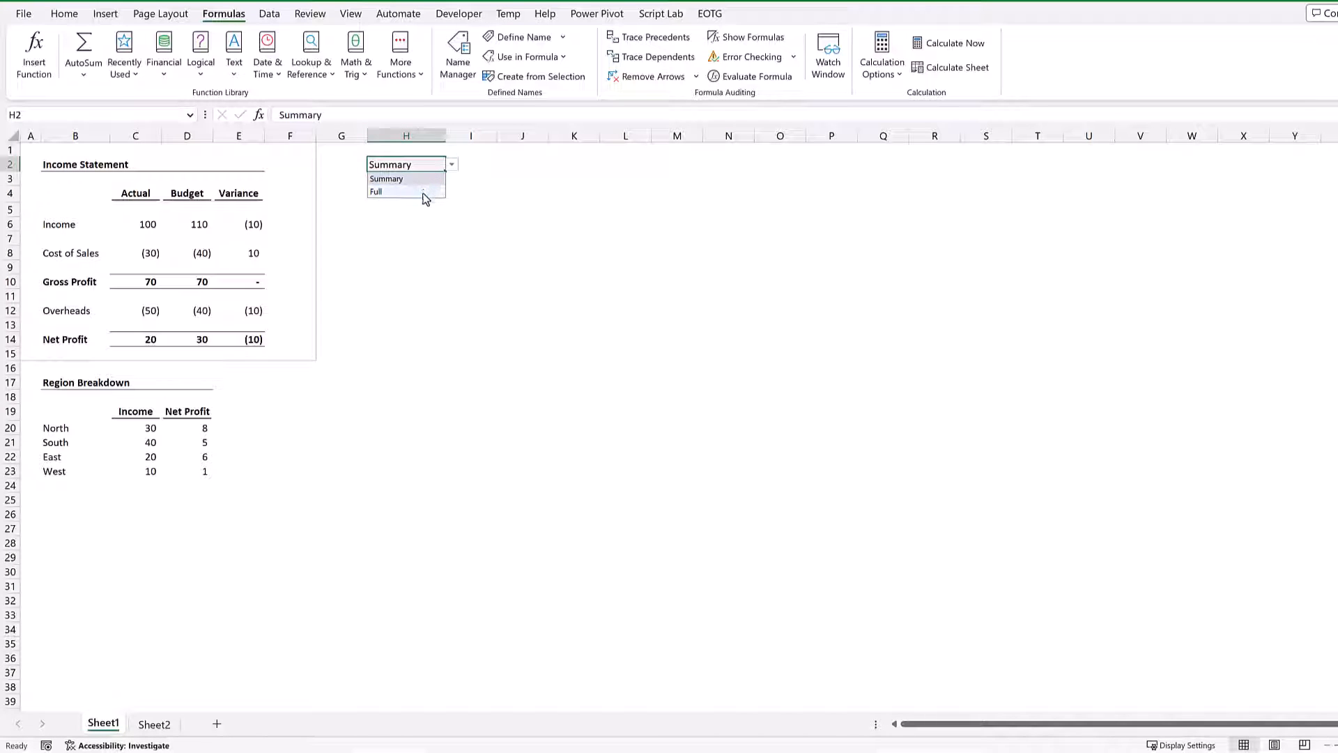
- Check the Full report in print preview with Ctrl+P and return to the sheet
key(ctrl+p)
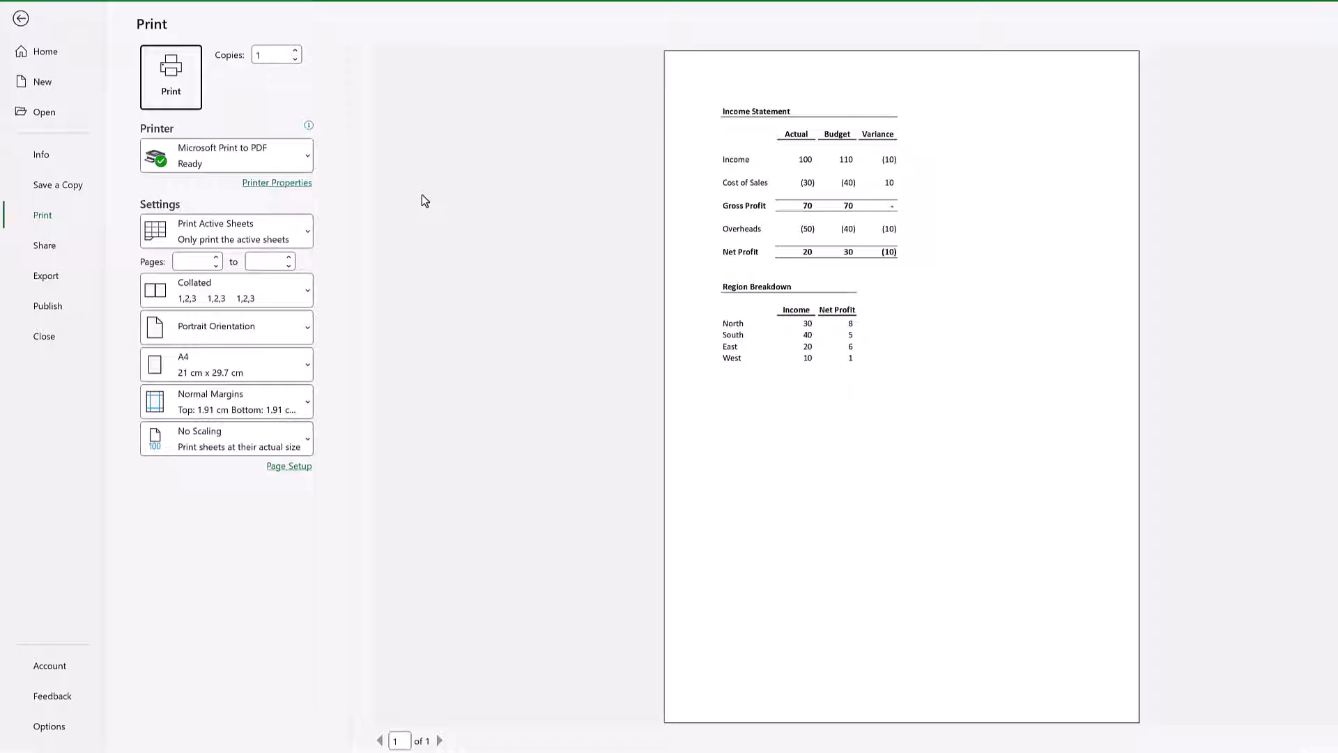
click(21, 18)
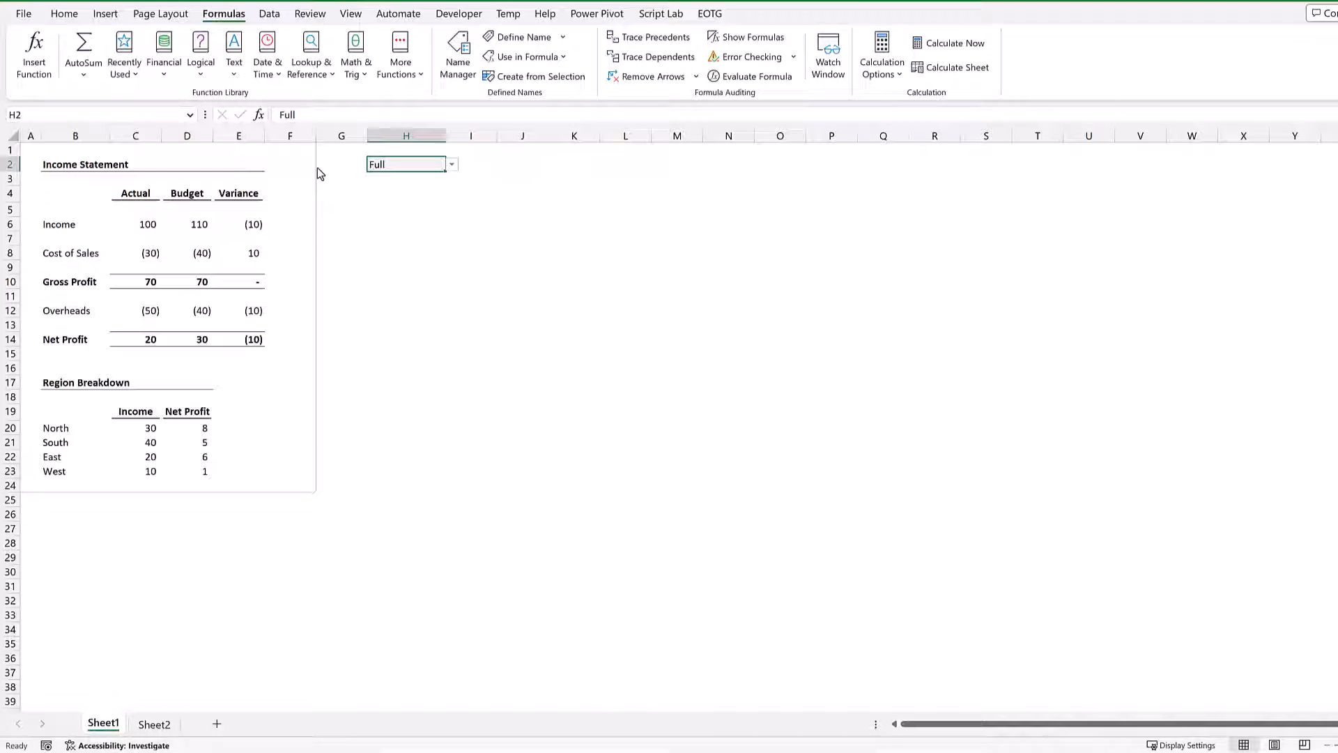
mouse_move(367, 201)
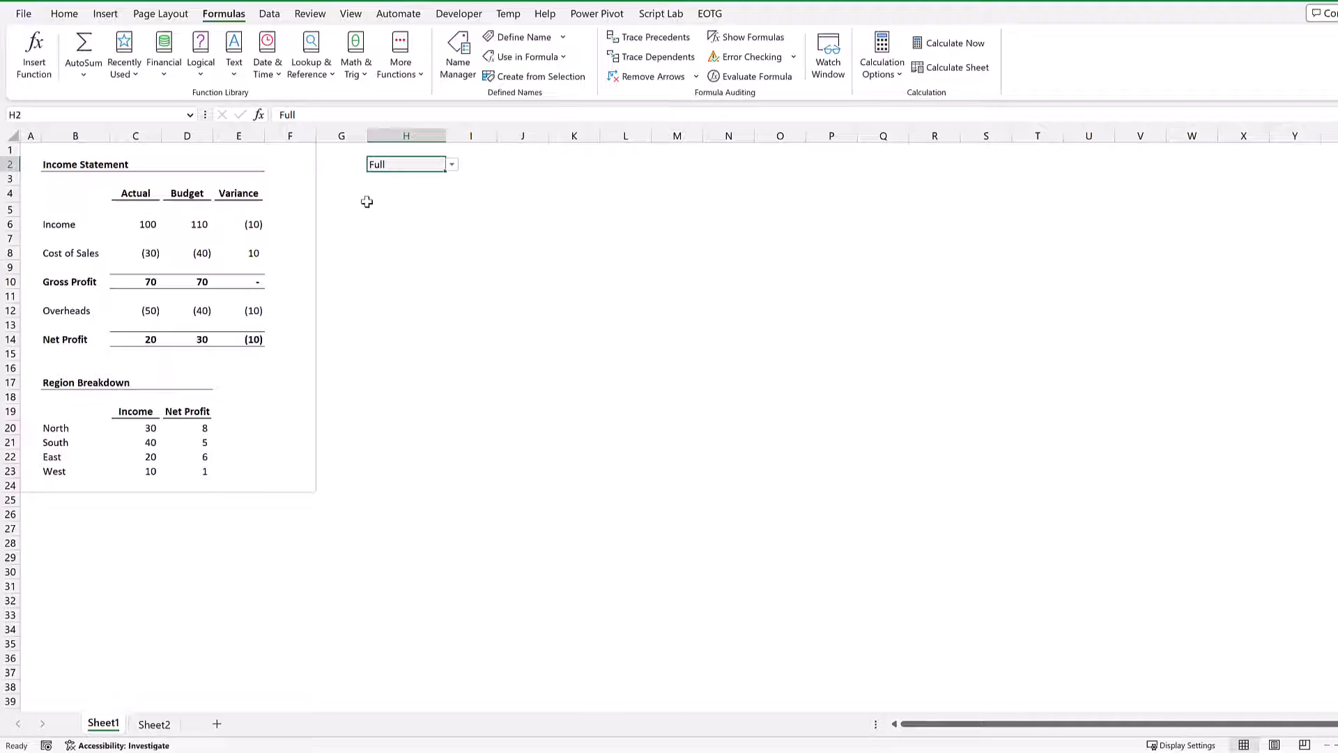
click(159, 12)
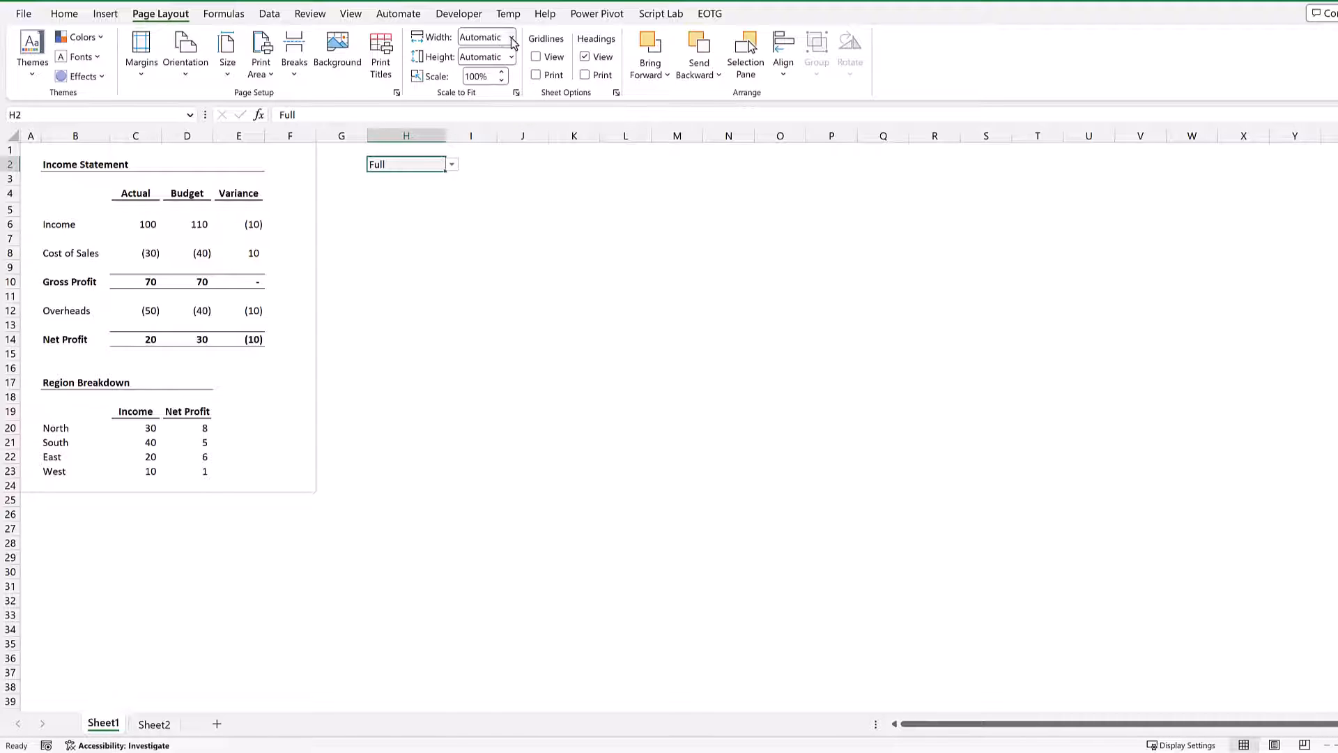
- Scale the printout to 1 page wide by 1 page tall and preview it
click(510, 37)
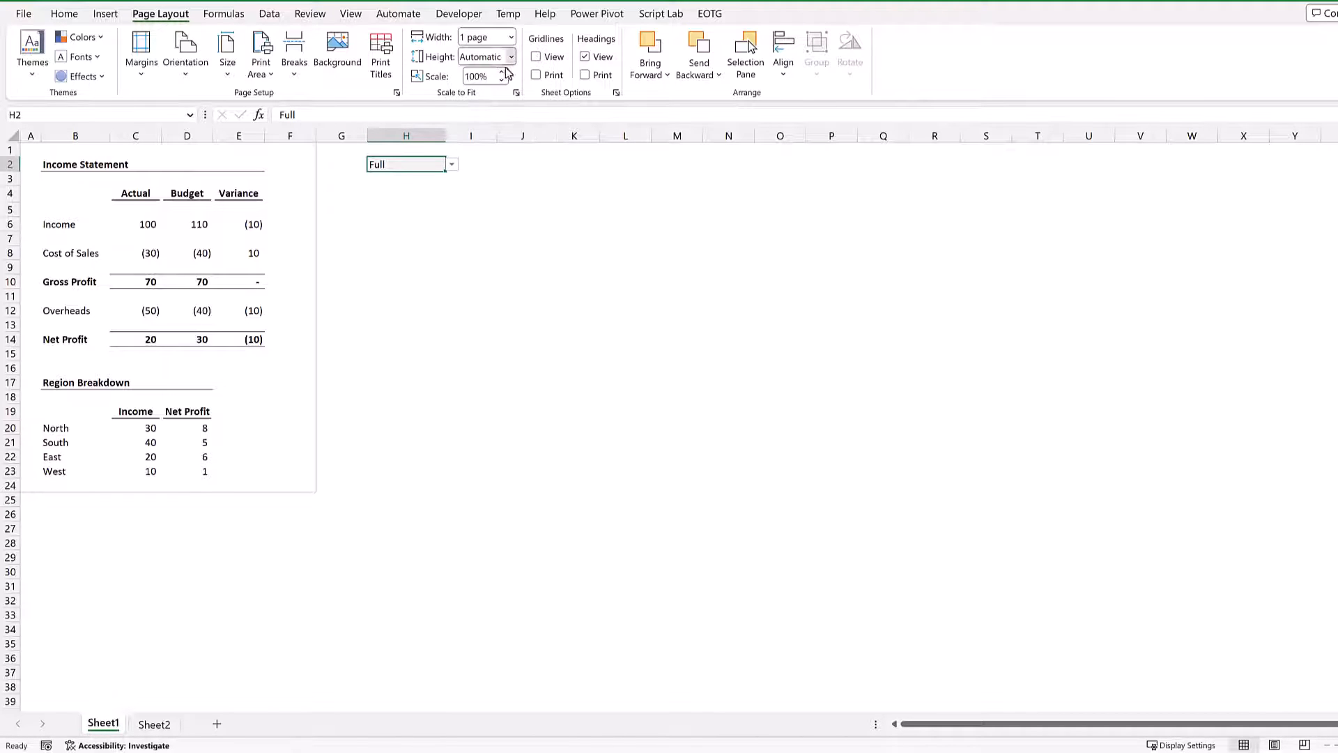
click(510, 56)
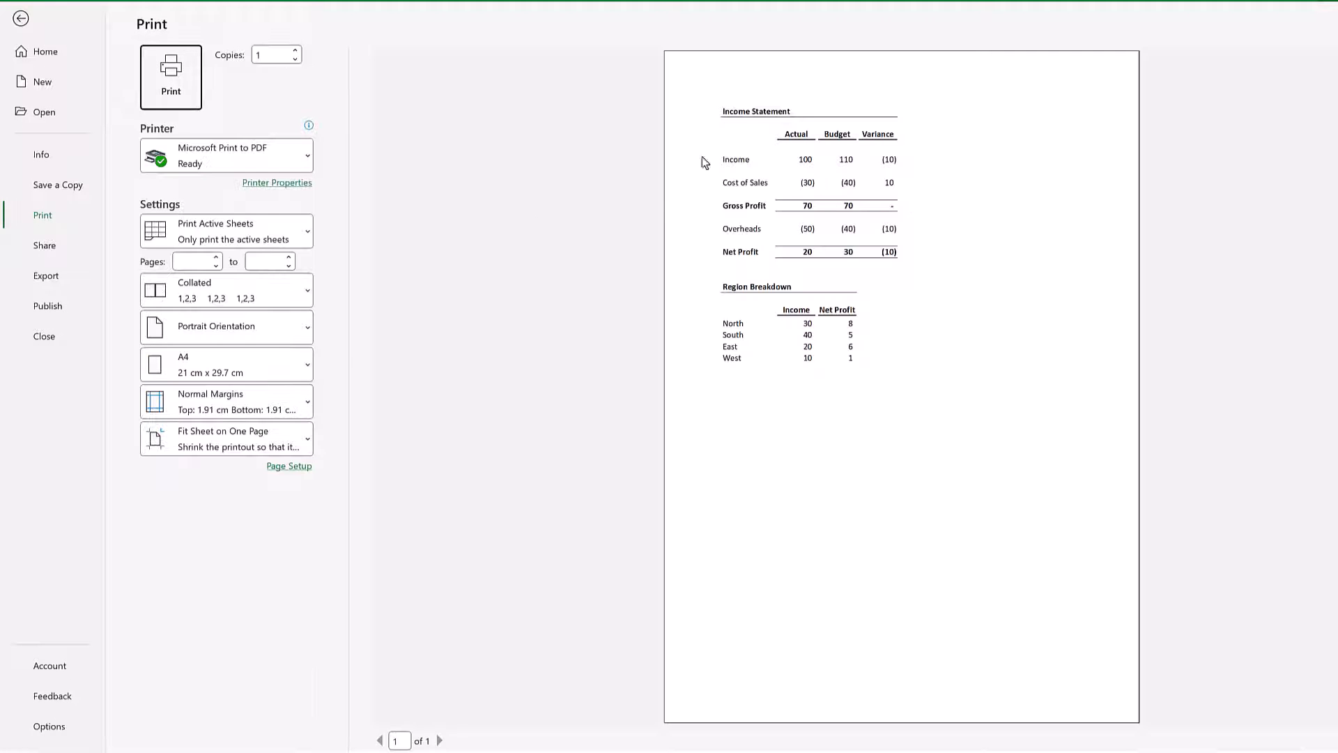
click(21, 18)
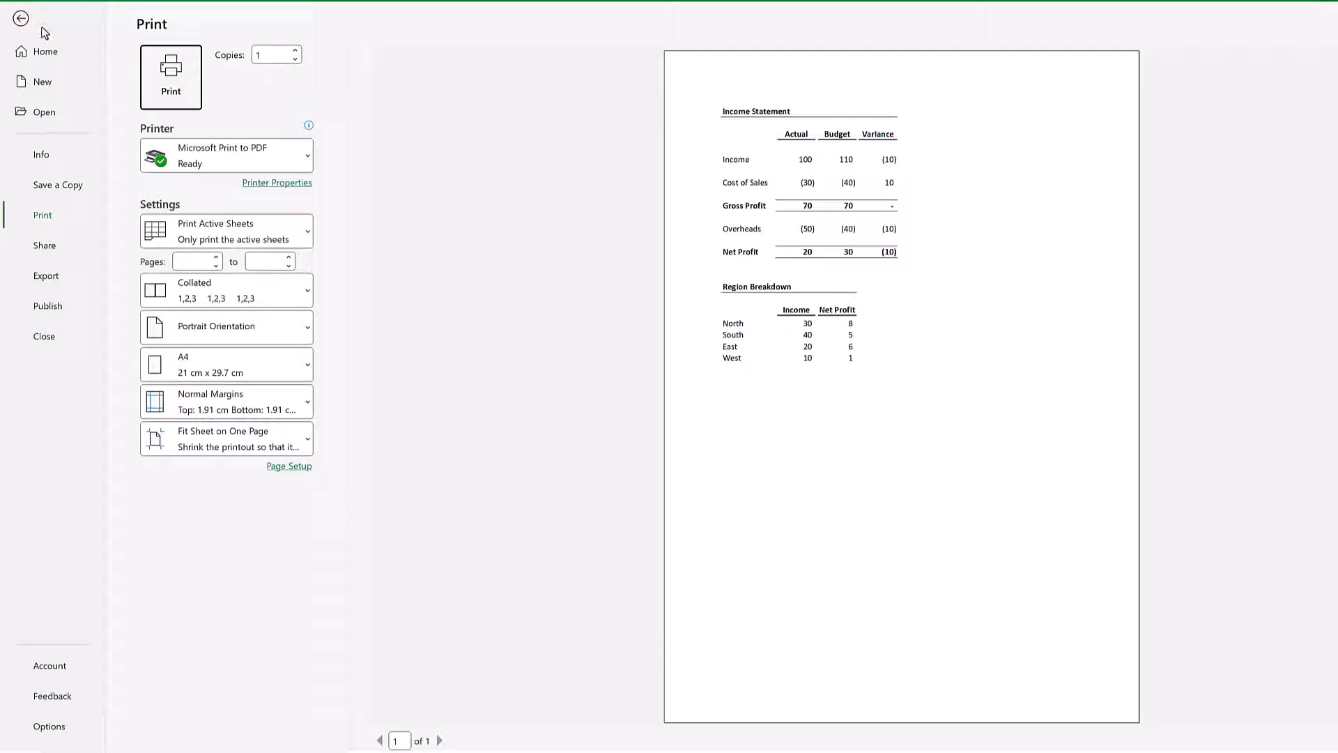
- Leave the preview and open Print_Area (currently A1:F24) for editing in Name Manager
click(21, 18)
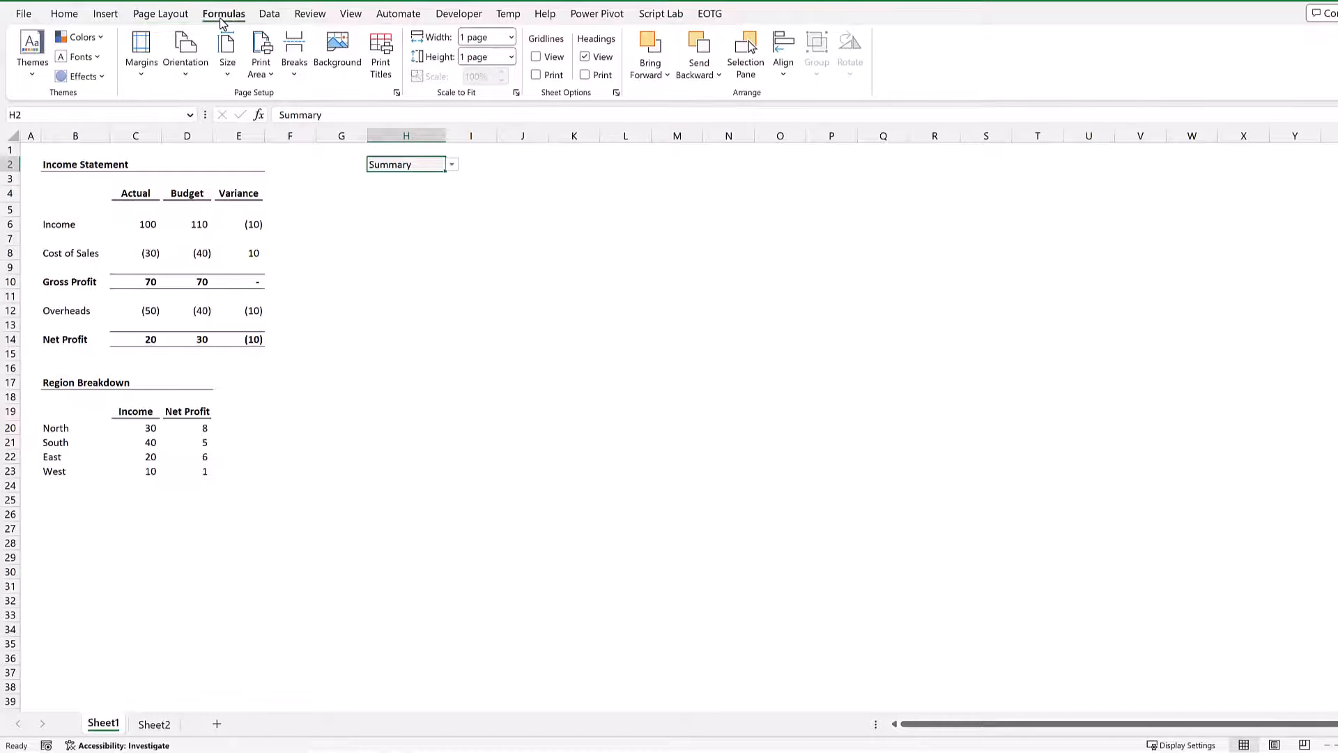
click(457, 53)
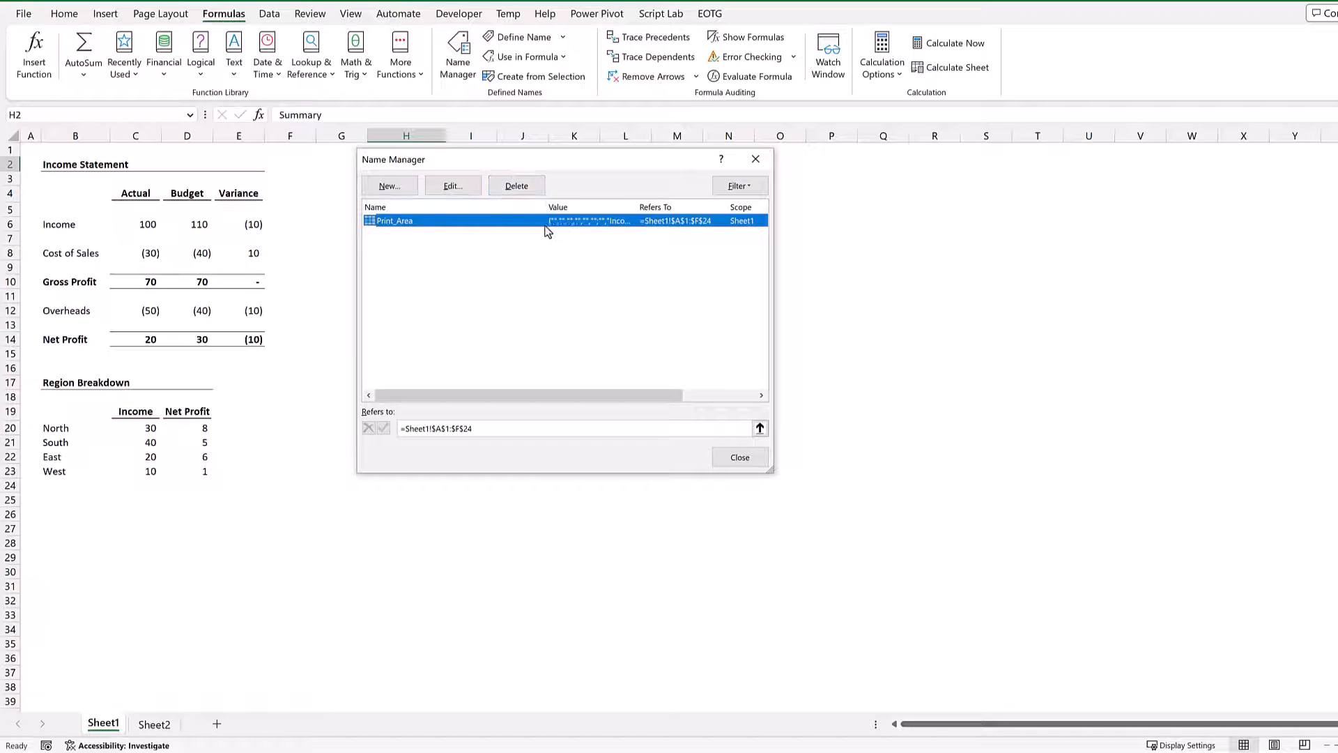
click(452, 185)
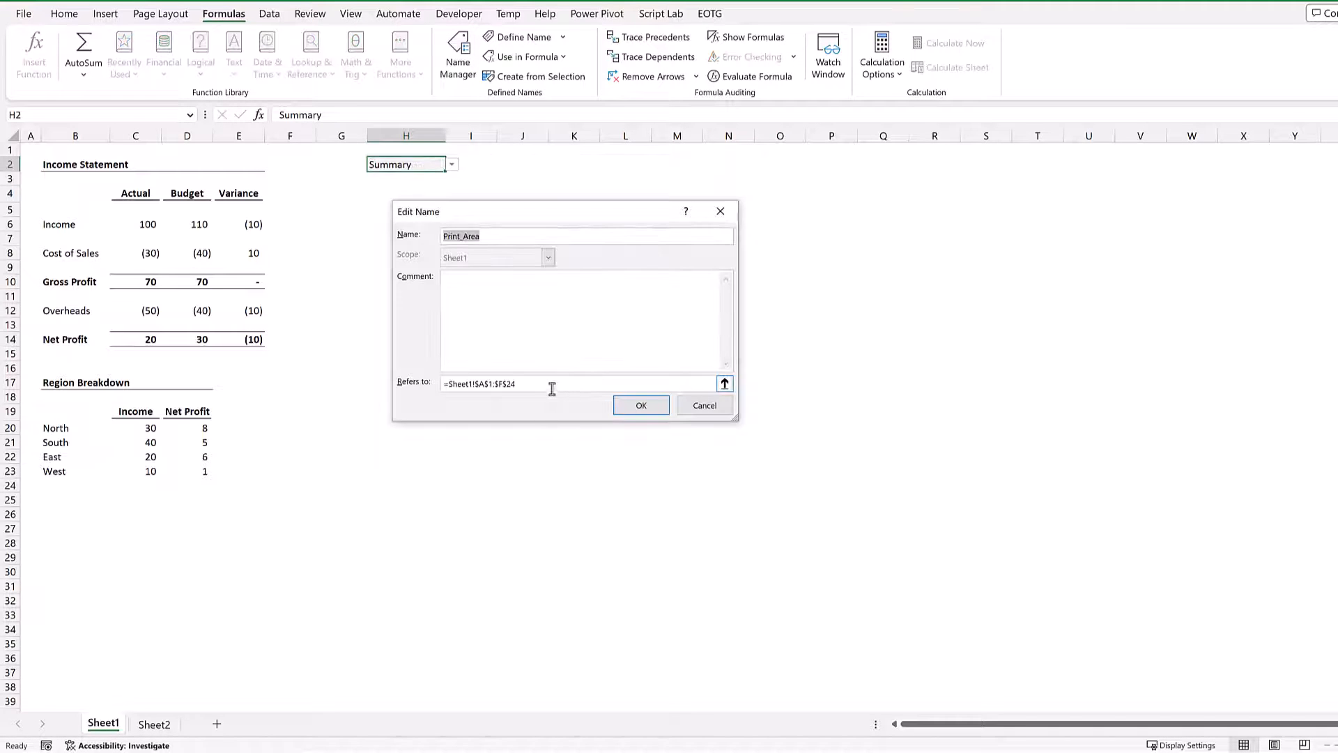